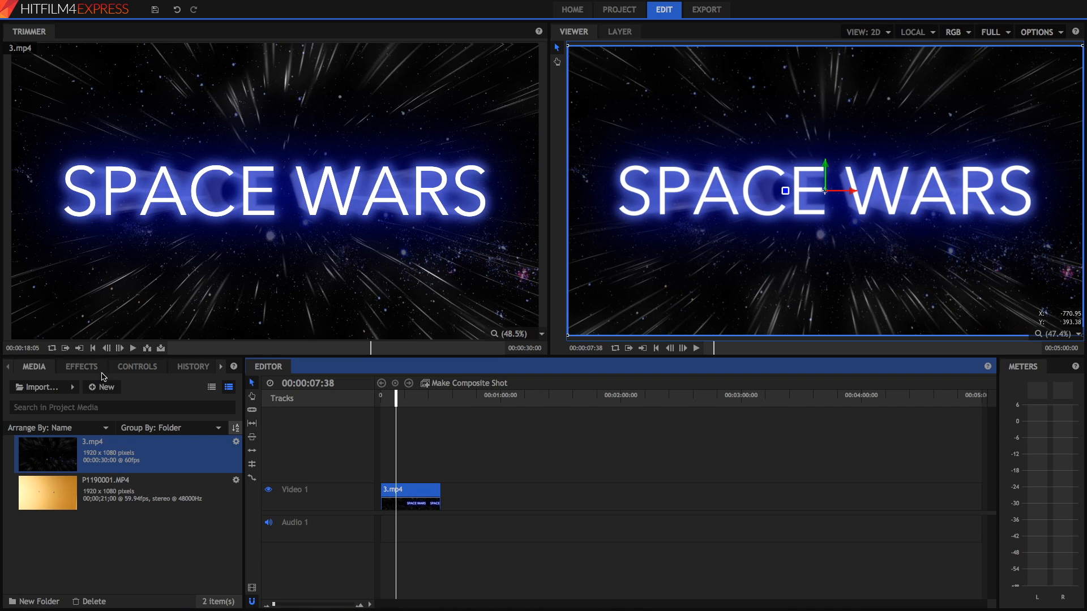
# Apply Shake from the Grunge effects to the 3.mp4 clip and preview later frames
pyautogui.click(80, 366)
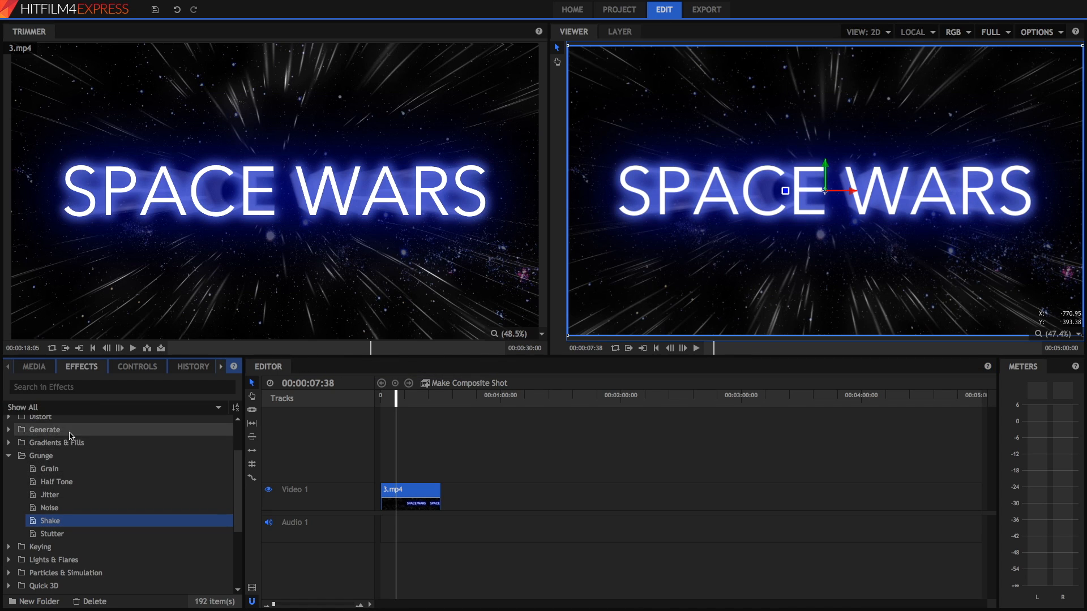
pyautogui.moveTo(49, 468)
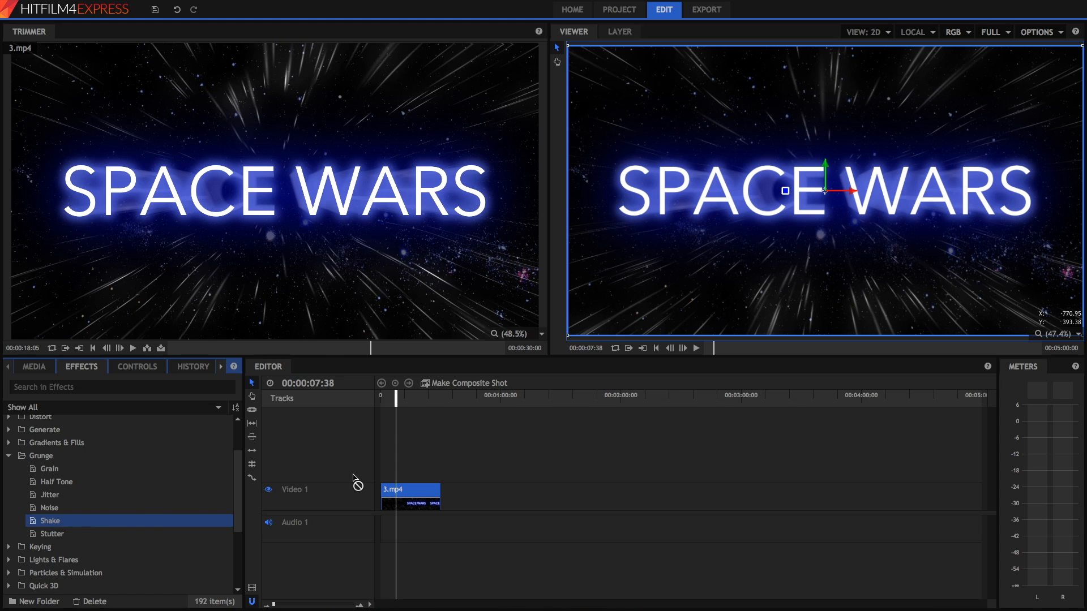
pyautogui.click(137, 366)
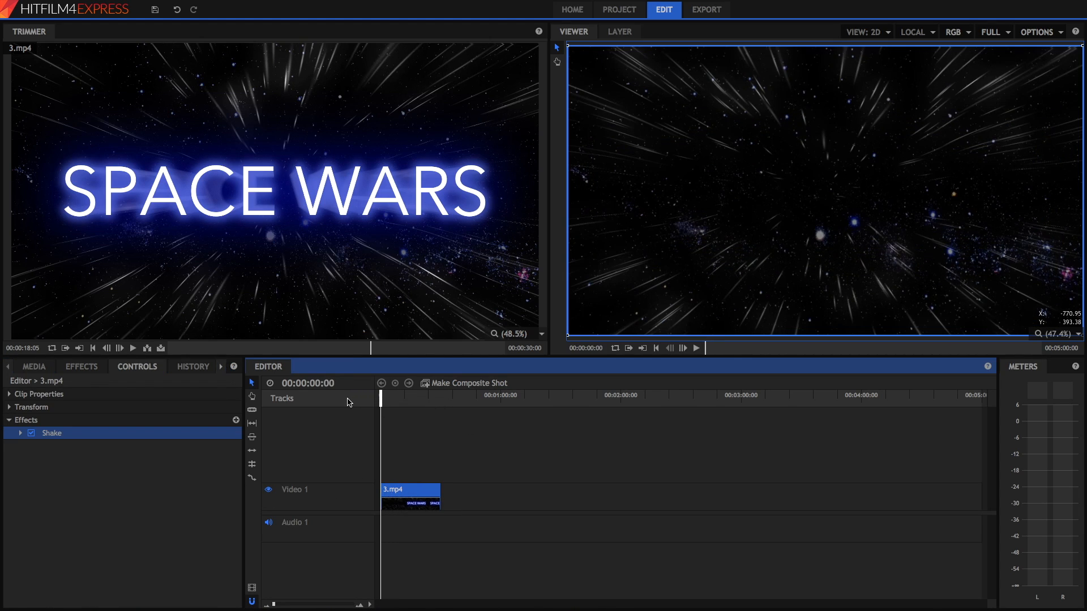
pyautogui.click(696, 347)
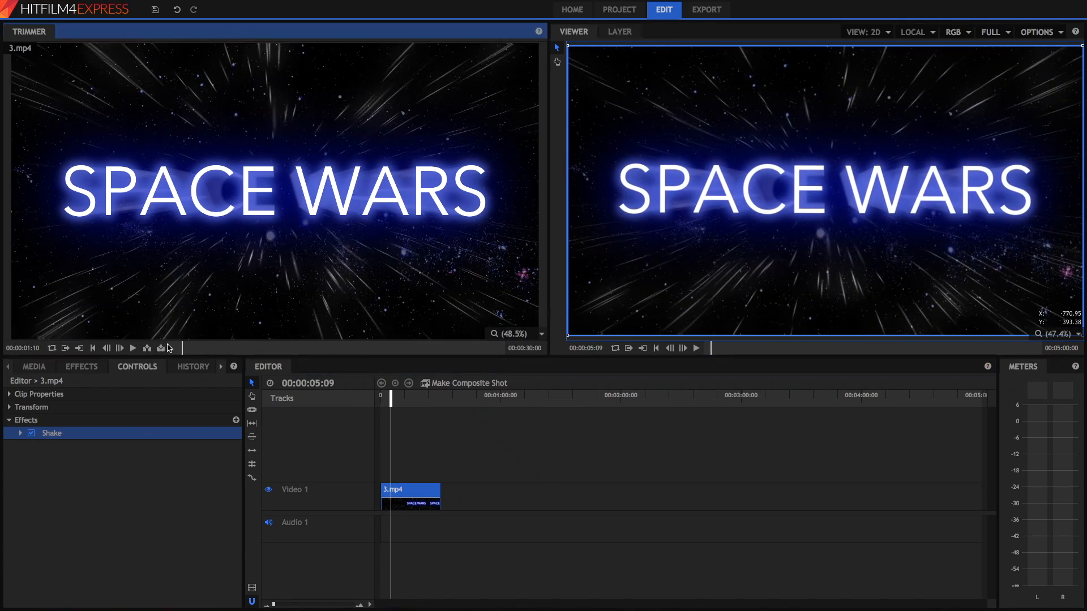
pyautogui.click(132, 349)
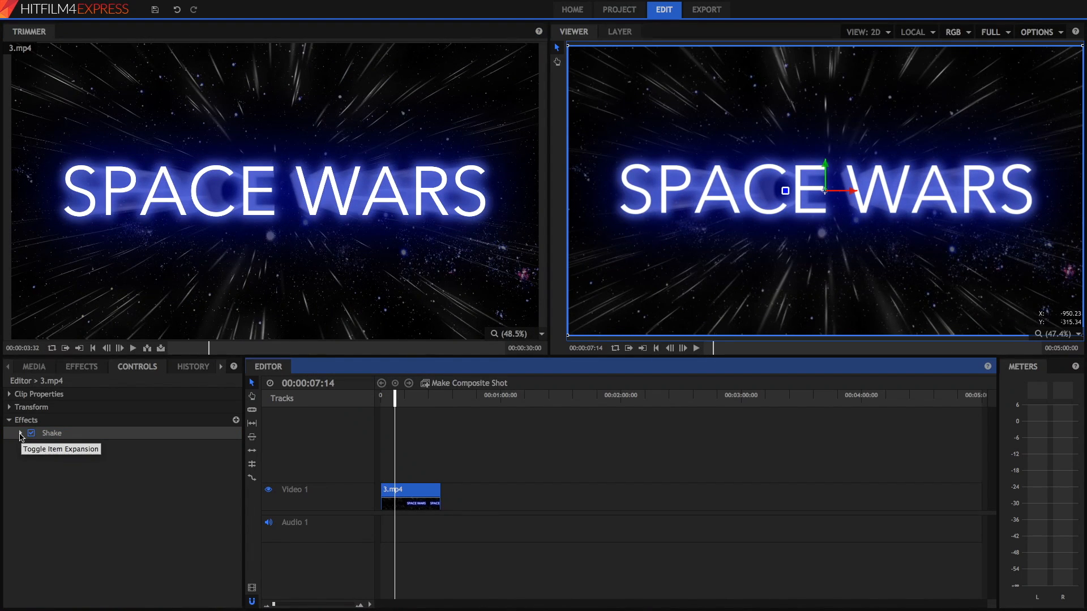
# Expand Shake and settle its Amount at 40.9 and Speed at 0.2
pyautogui.click(9, 433)
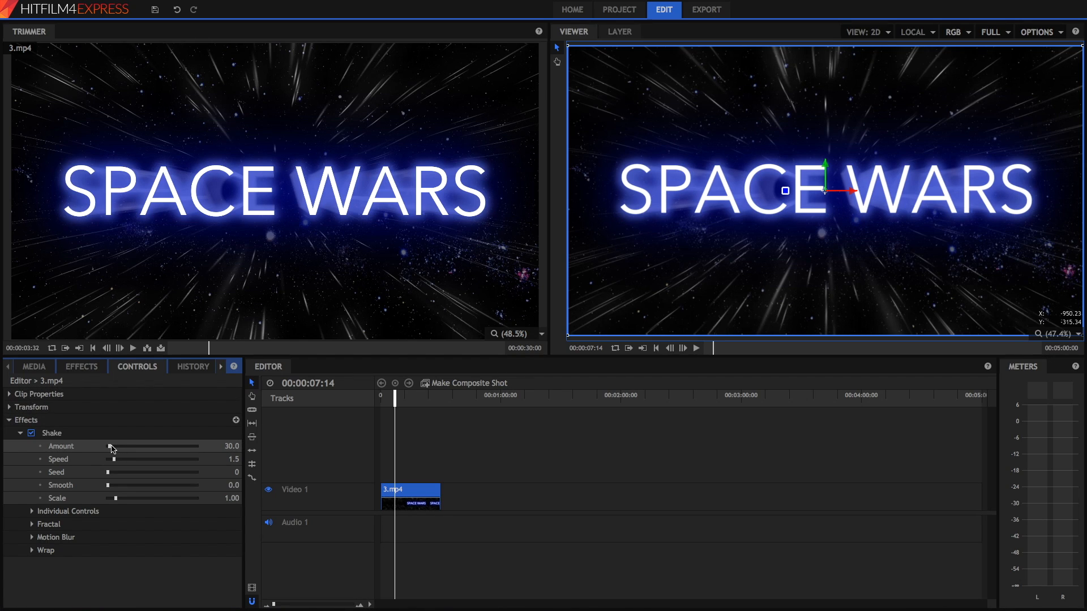
pyautogui.moveTo(111, 446); pyautogui.dragTo(197, 446)
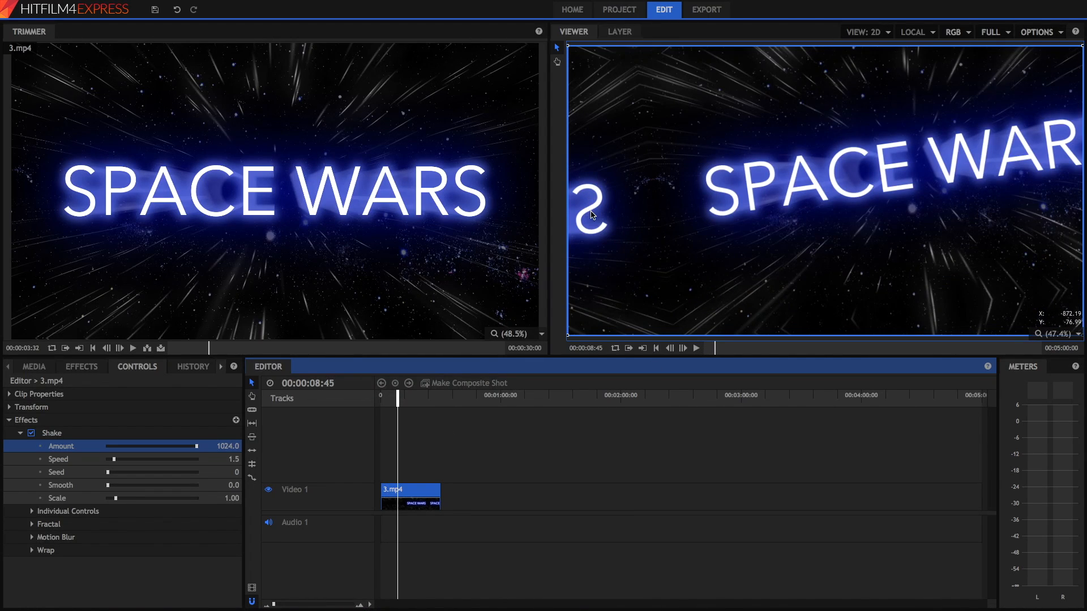
pyautogui.moveTo(209, 446); pyautogui.dragTo(111, 446)
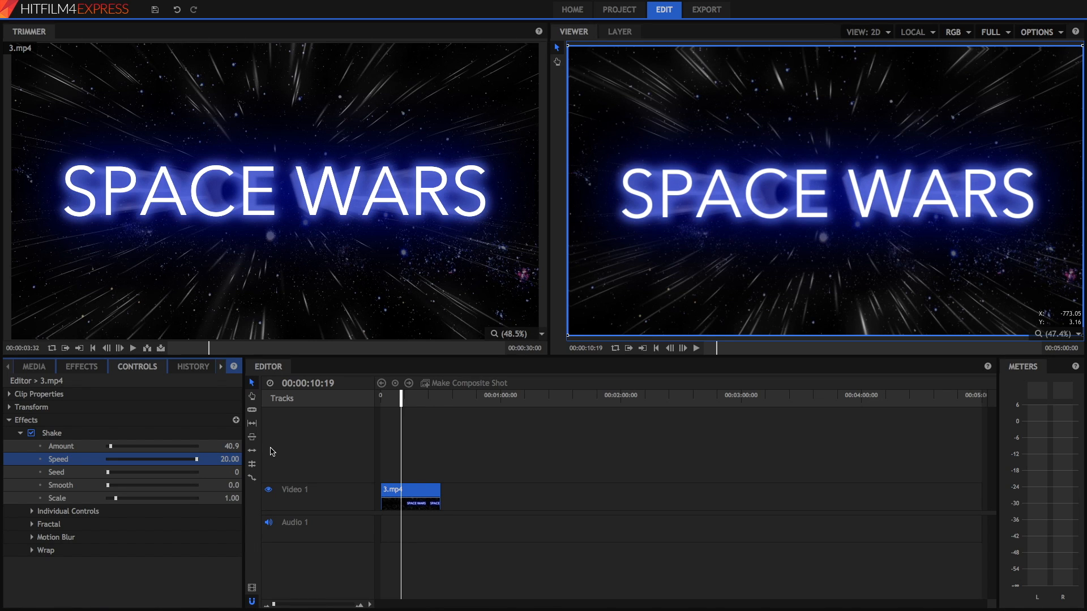
pyautogui.moveTo(192, 458); pyautogui.dragTo(108, 458)
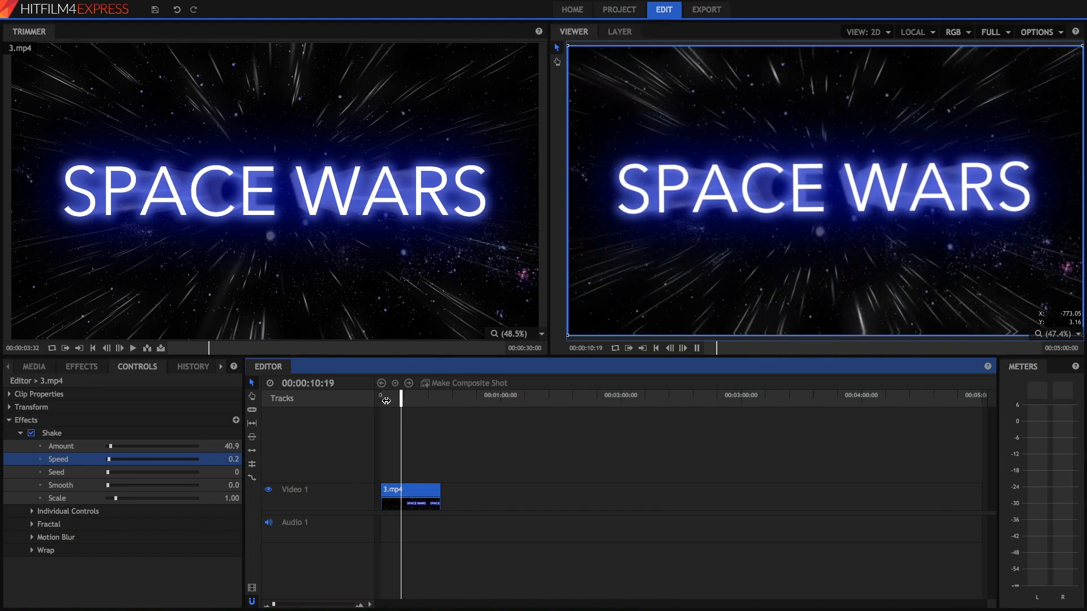
# Set shake Speed to 2.2 and, after trying several seeds, Seed to 4,008
pyautogui.moveTo(108, 458); pyautogui.dragTo(118, 459)
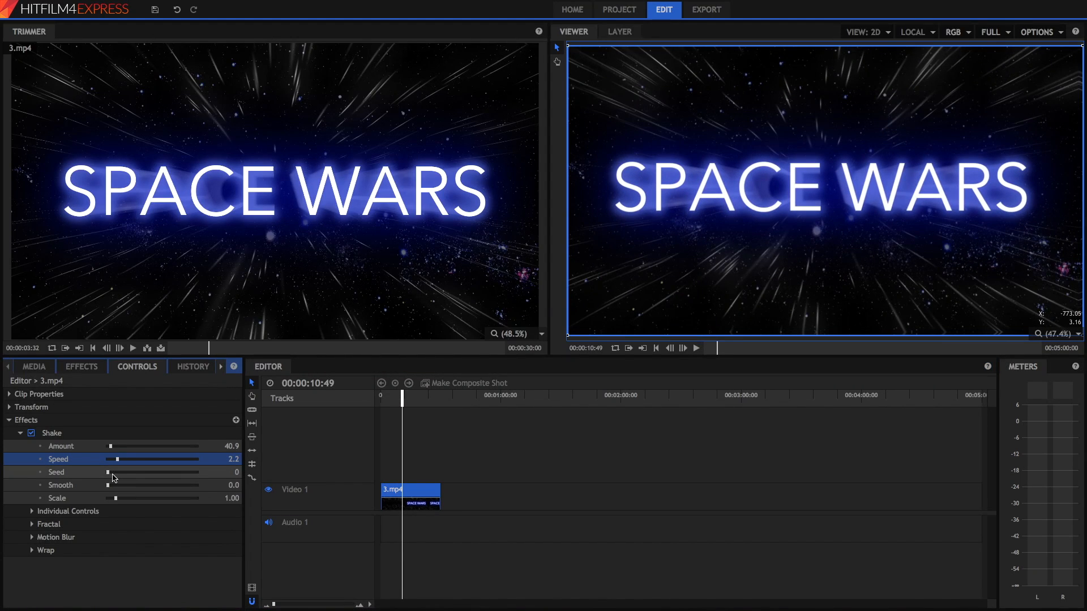
pyautogui.moveTo(108, 472); pyautogui.dragTo(140, 472)
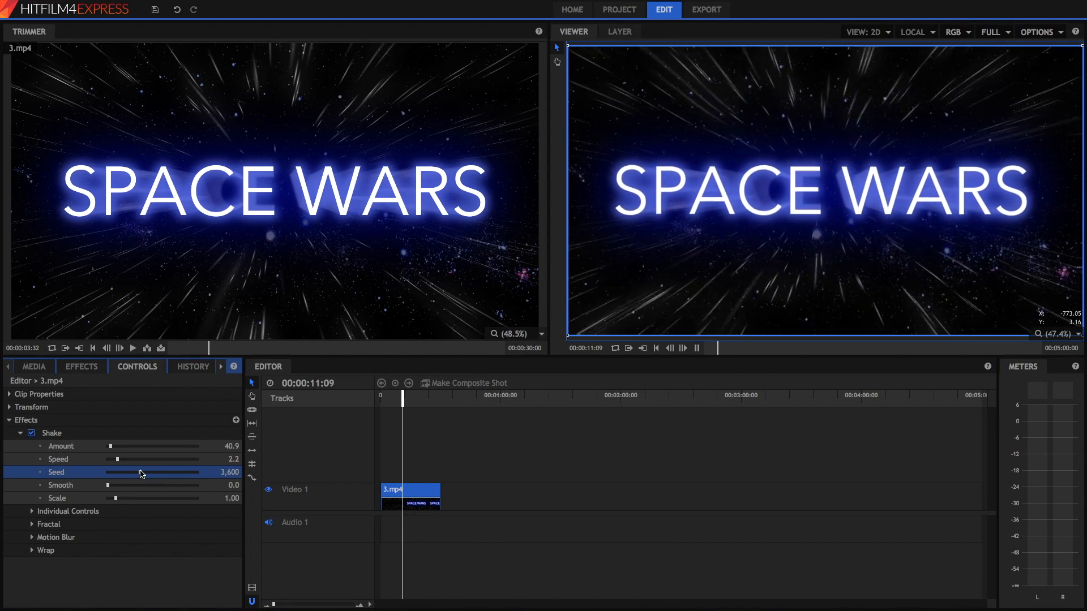
pyautogui.moveTo(125, 472); pyautogui.dragTo(146, 472)
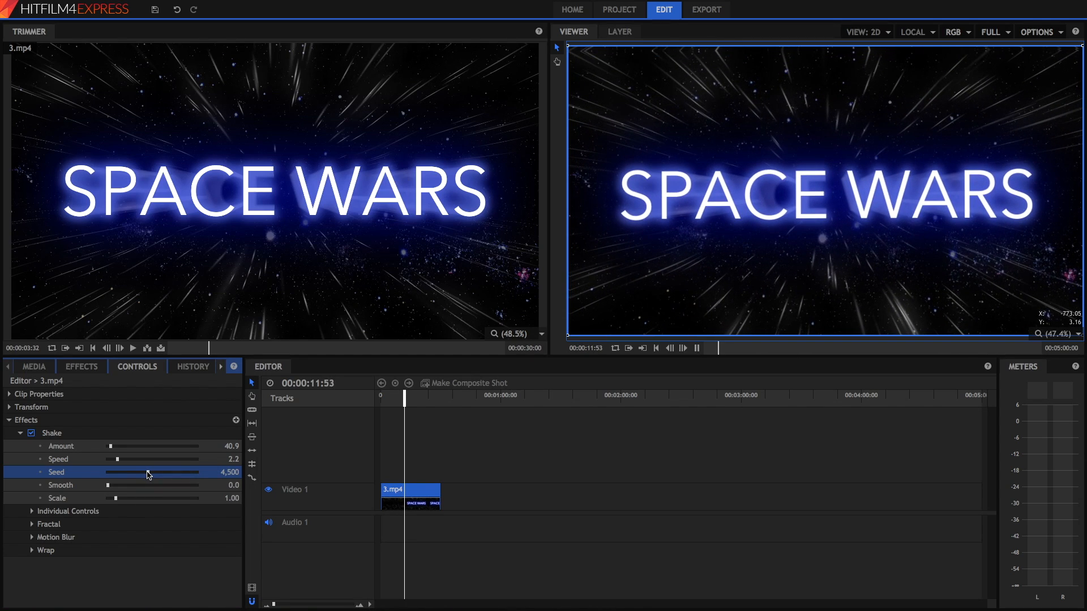
pyautogui.moveTo(180, 472); pyautogui.dragTo(135, 472)
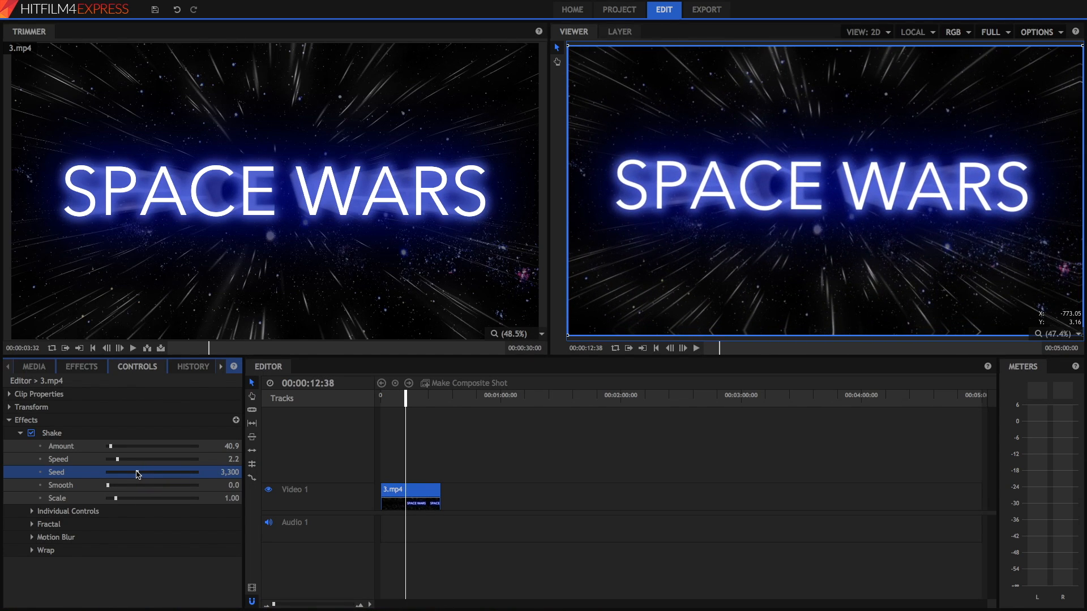
pyautogui.moveTo(138, 472); pyautogui.dragTo(114, 472)
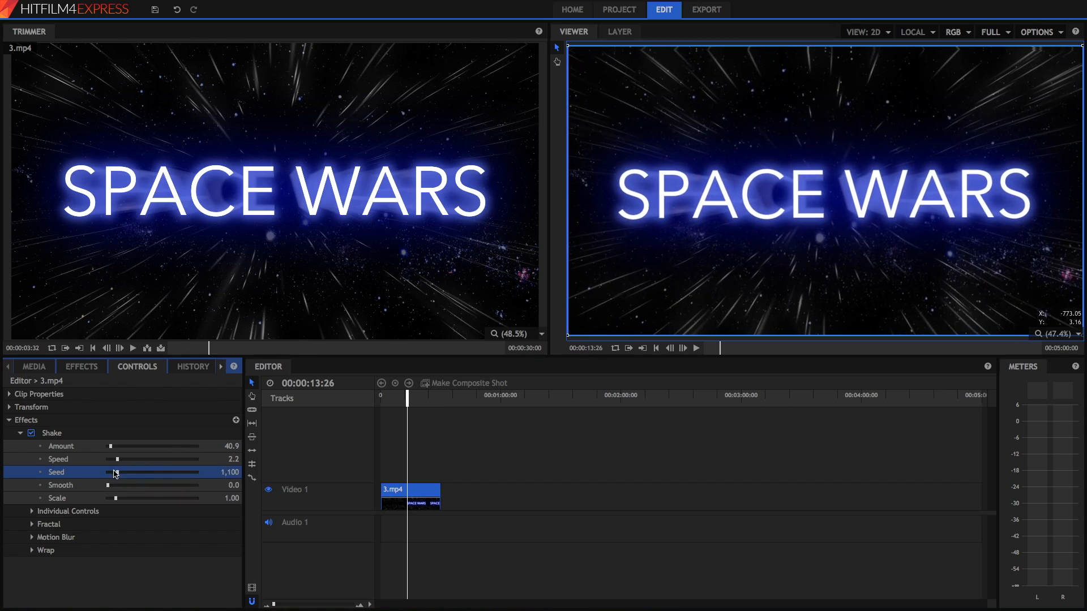
pyautogui.moveTo(114, 472); pyautogui.dragTo(128, 473)
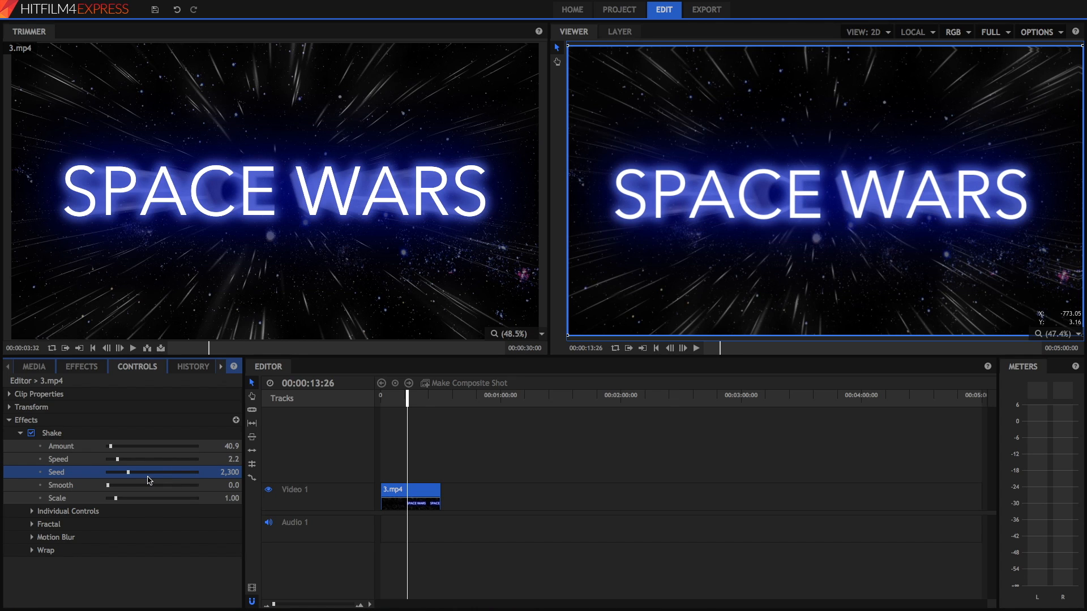
pyautogui.moveTo(128, 472); pyautogui.dragTo(144, 472)
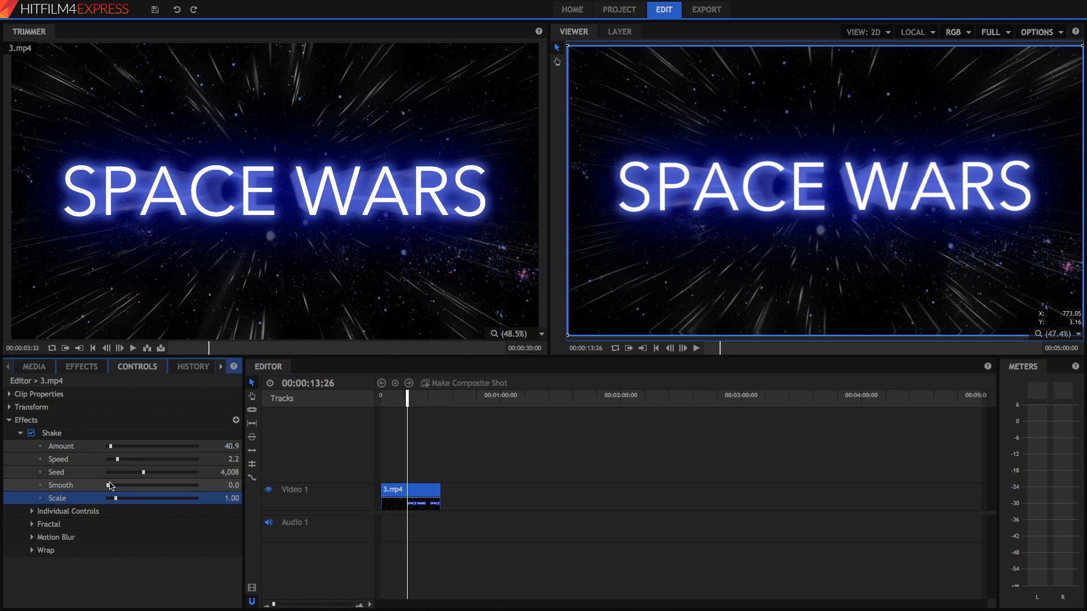
# Test Smooth at 100 and Scale at 10, then return them to 0 and 1.00
pyautogui.moveTo(116, 484); pyautogui.dragTo(197, 484)
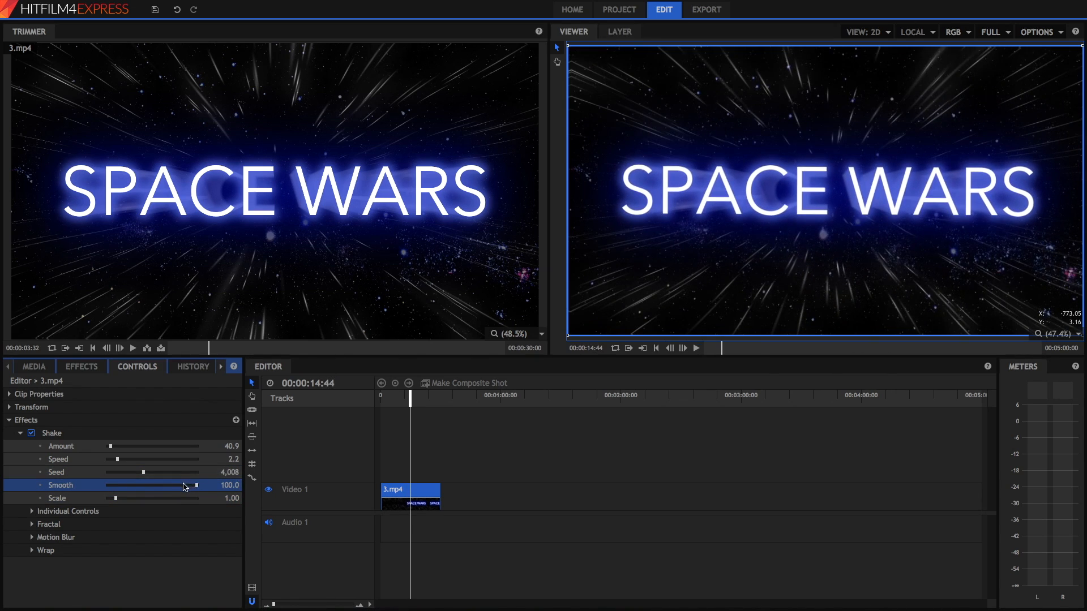
pyautogui.moveTo(196, 486); pyautogui.dragTo(118, 485)
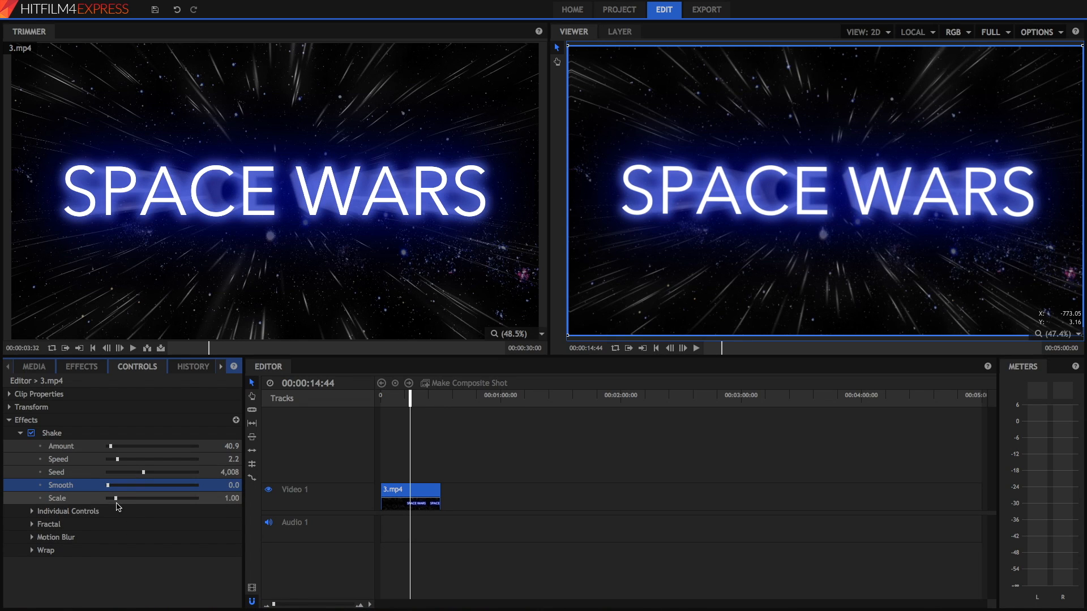
pyautogui.moveTo(111, 498); pyautogui.dragTo(200, 499)
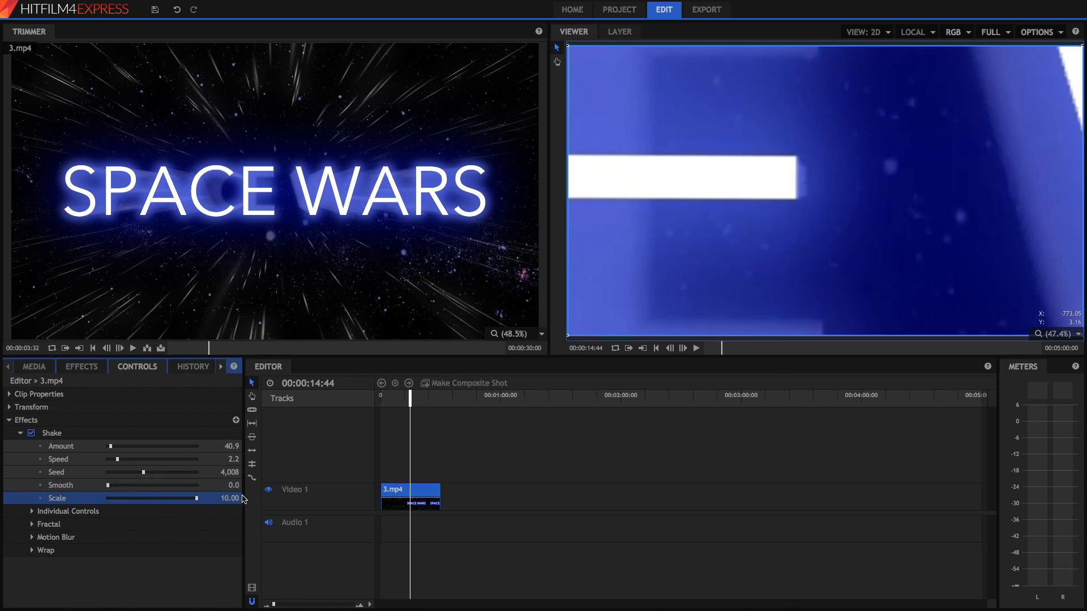
pyautogui.moveTo(214, 498); pyautogui.dragTo(115, 498)
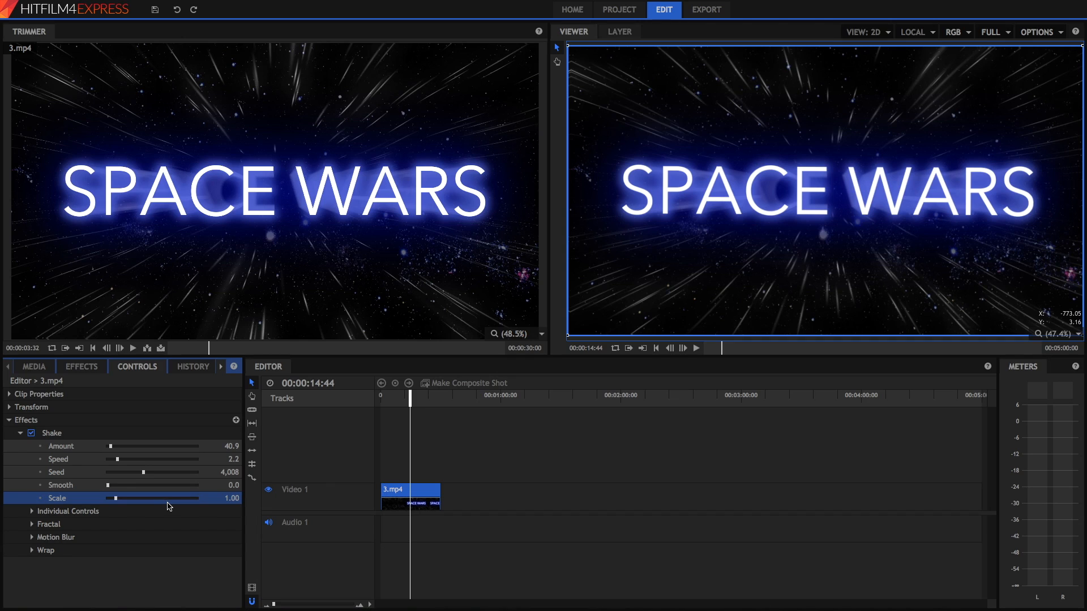
# Set X and Y Shake to 1.00 under Individual Controls and reveal the Motion Blur options
pyautogui.click(31, 511)
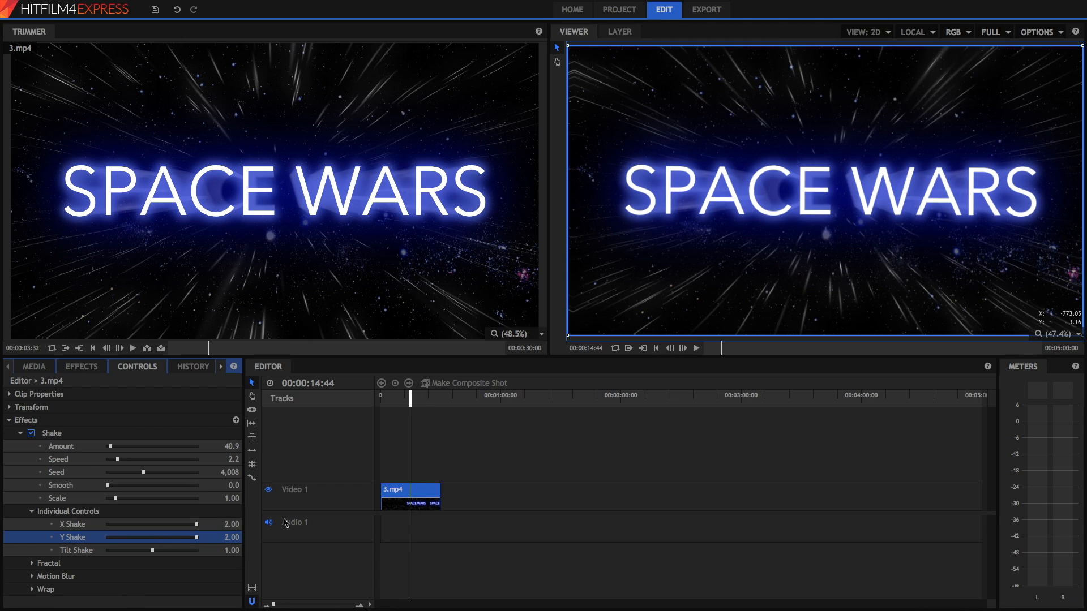
pyautogui.click(72, 524)
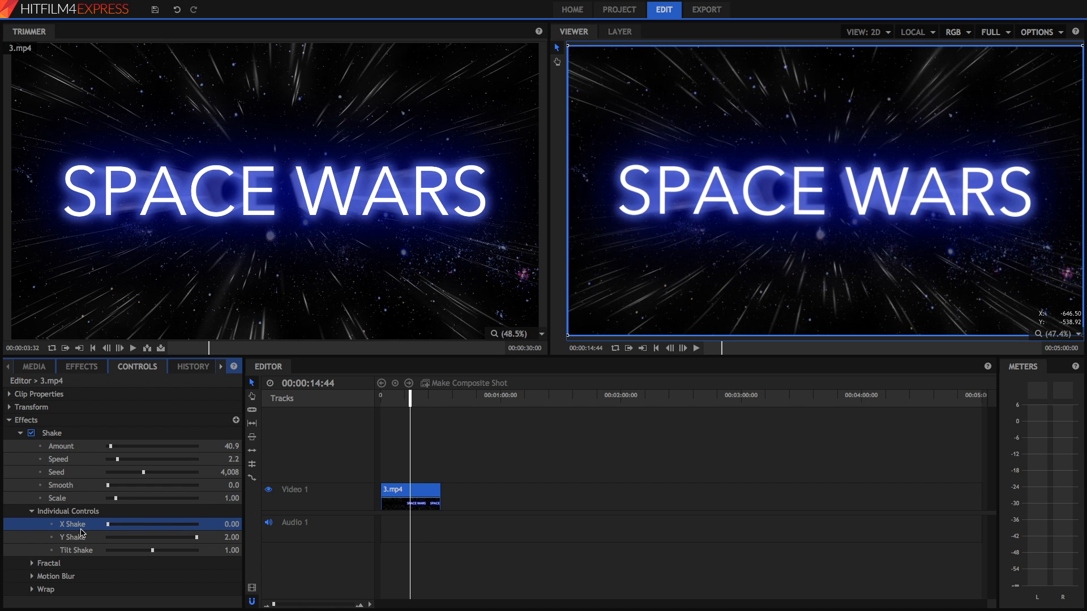
pyautogui.click(696, 347)
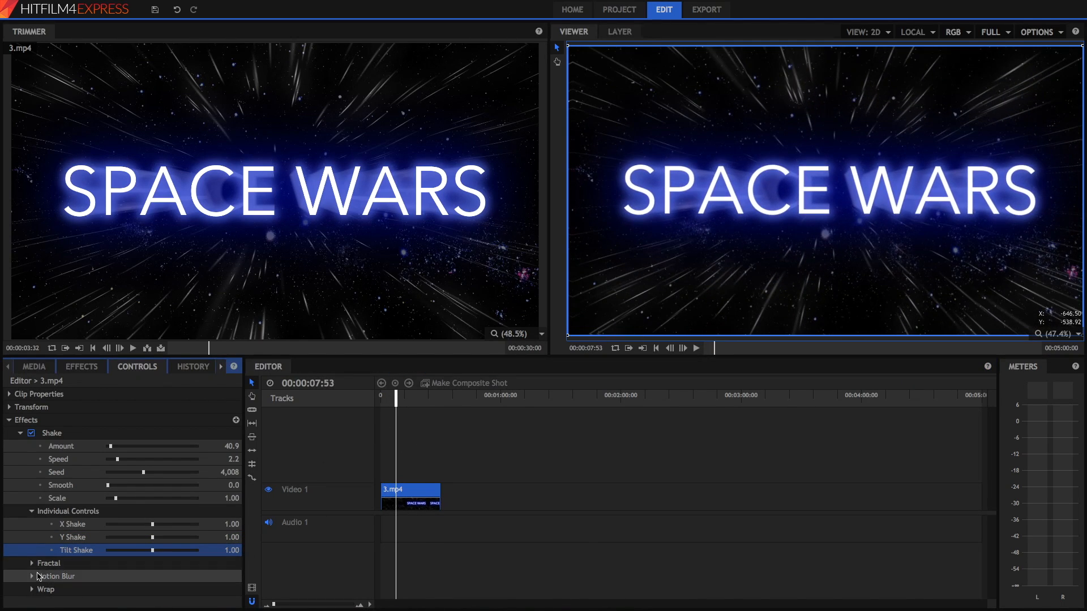
pyautogui.click(32, 563)
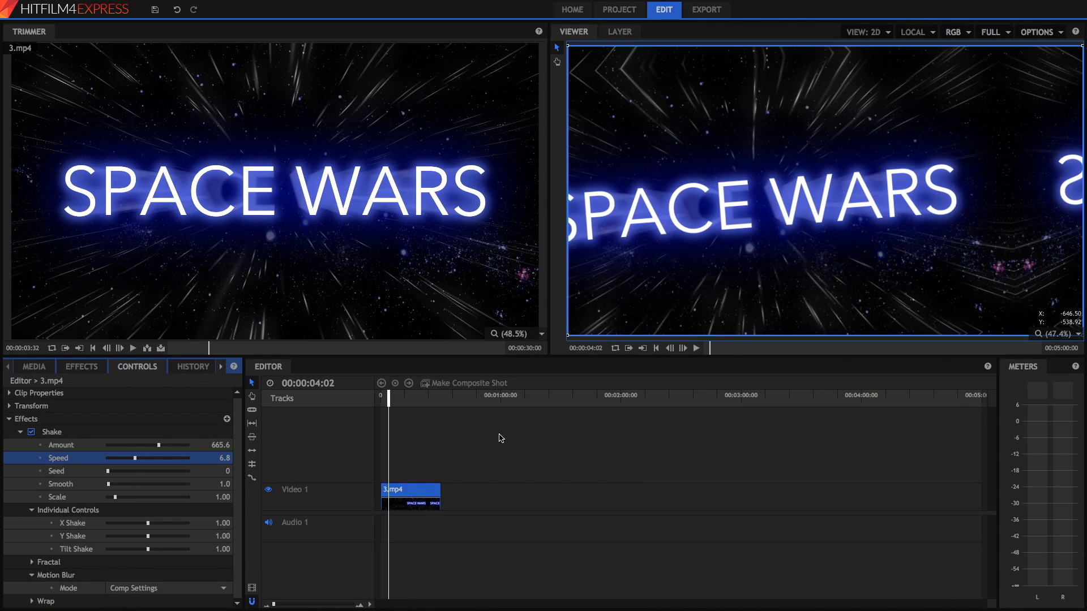
# Make a composite shot from the 3.mp4 clip and apply Shake to its layer
pyautogui.click(409, 490)
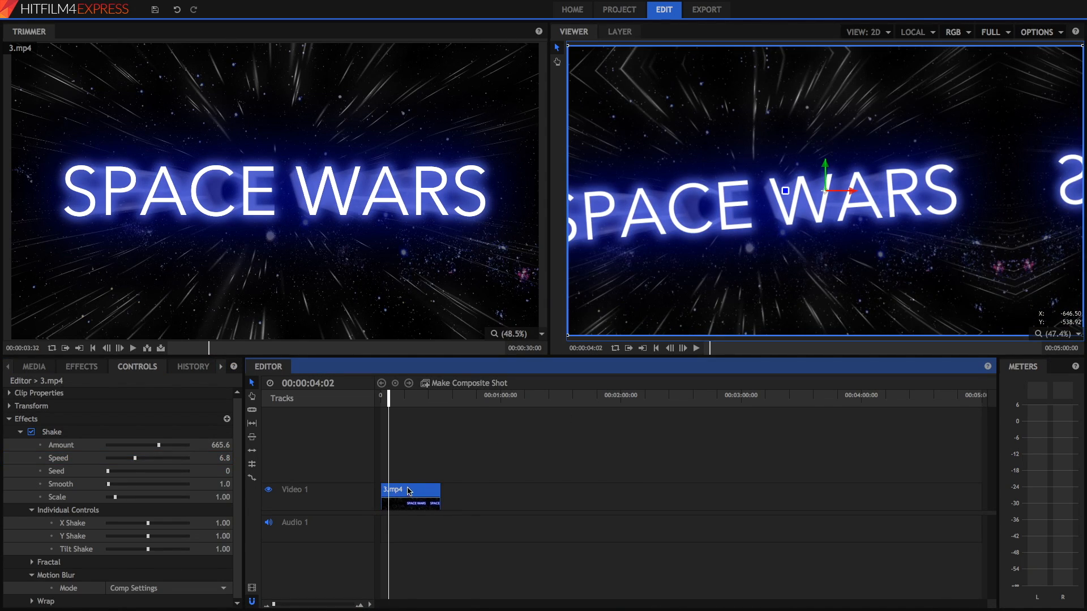
pyautogui.moveTo(462, 390)
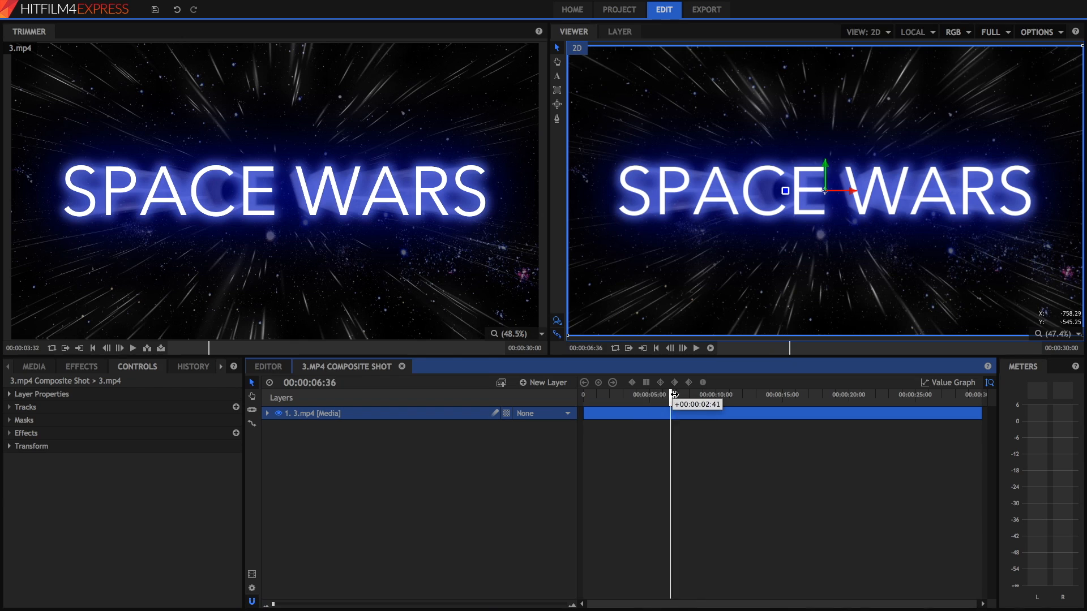
pyautogui.click(82, 366)
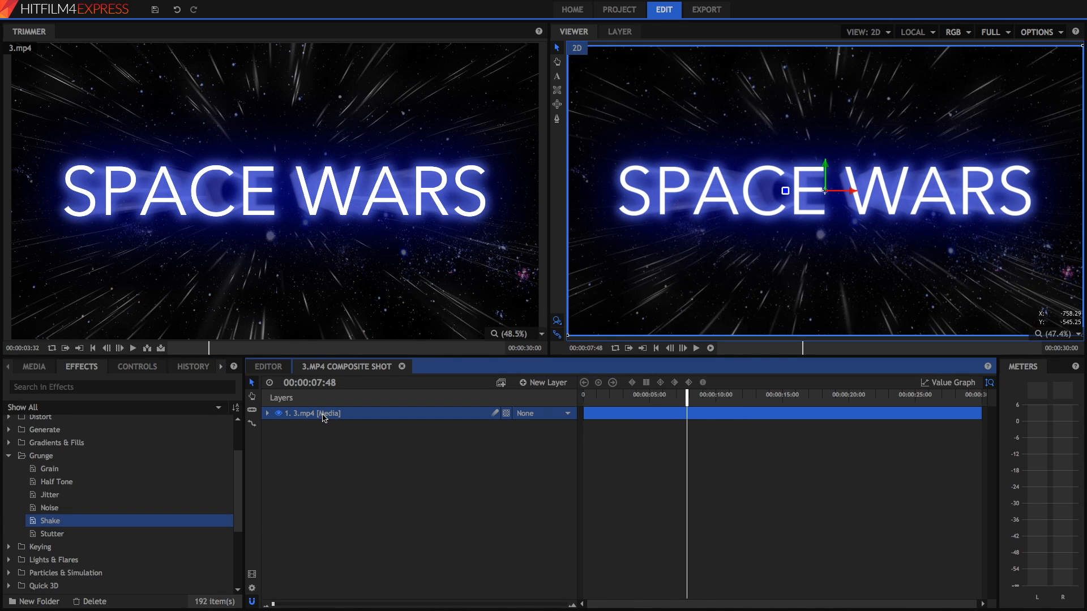
pyautogui.click(269, 414)
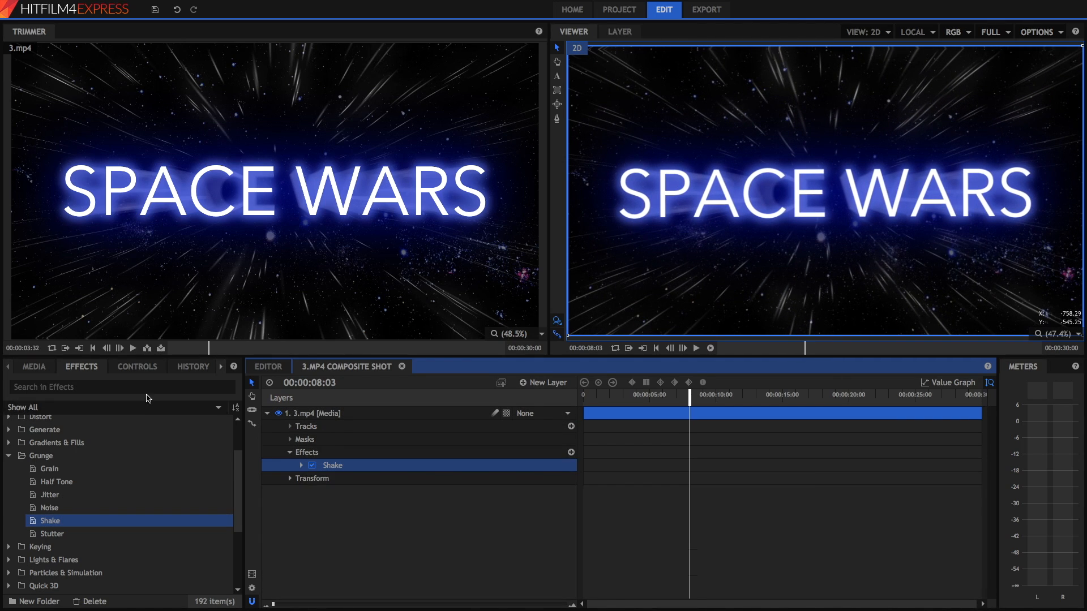
# Raise the composite's Shake Amount to 1024 and reveal the Wrap options
pyautogui.click(137, 366)
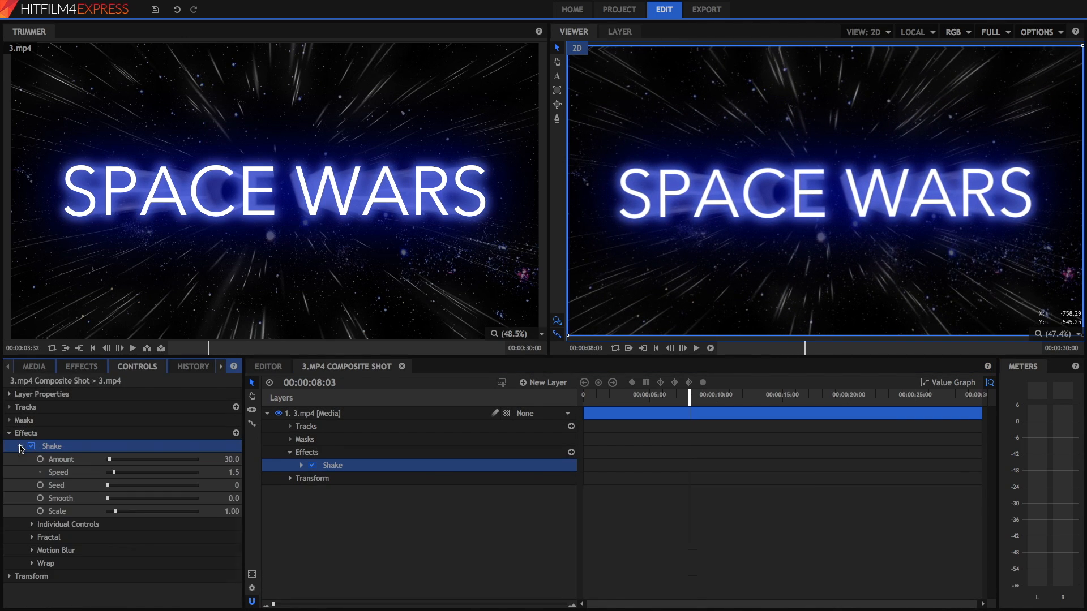
pyautogui.moveTo(108, 458); pyautogui.dragTo(125, 458)
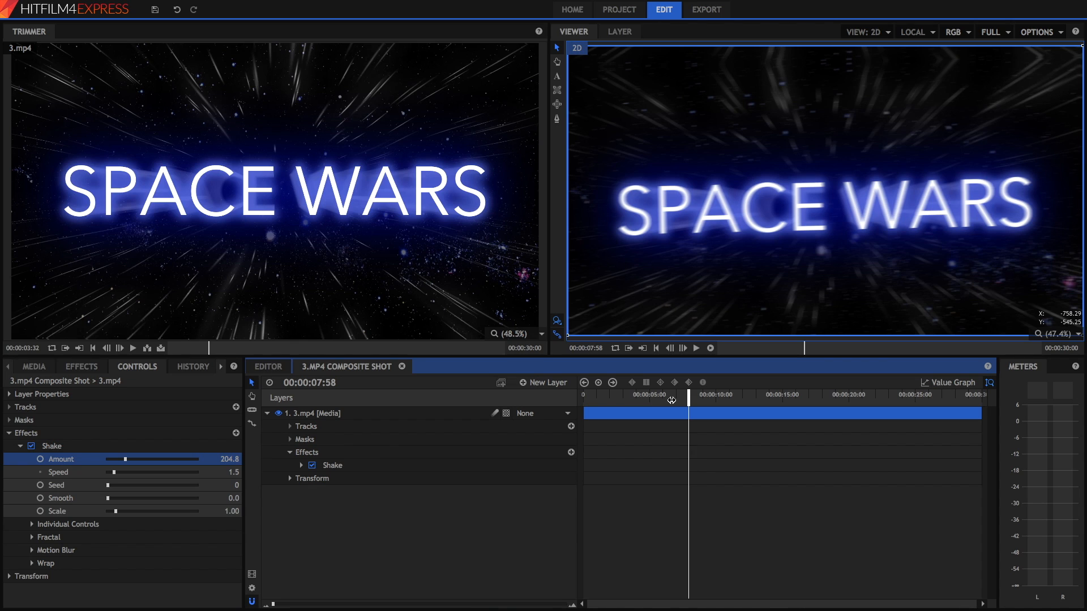
pyautogui.click(32, 563)
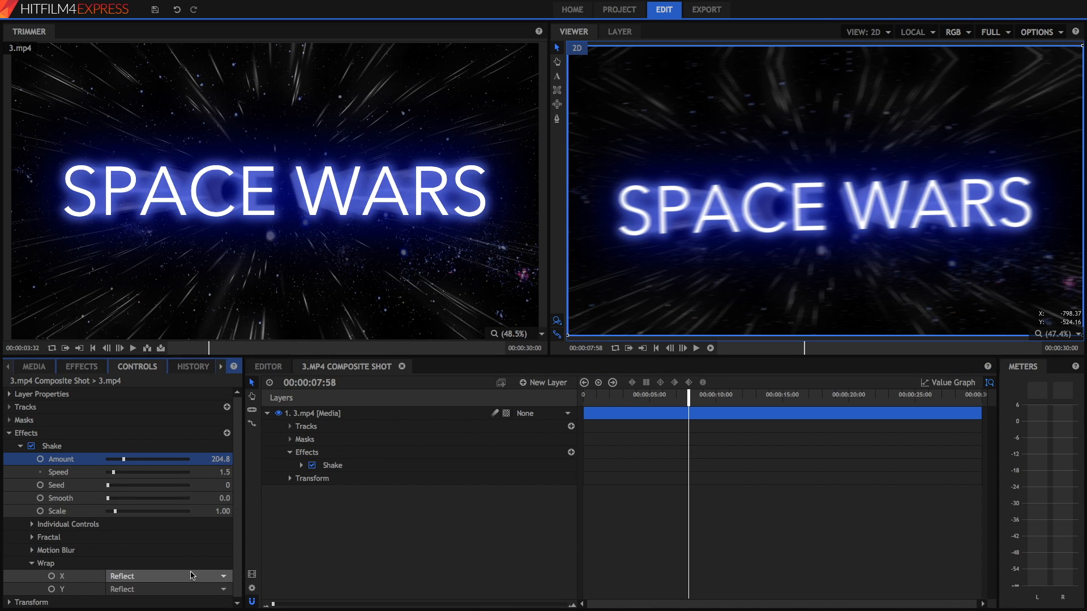
pyautogui.moveTo(146, 462)
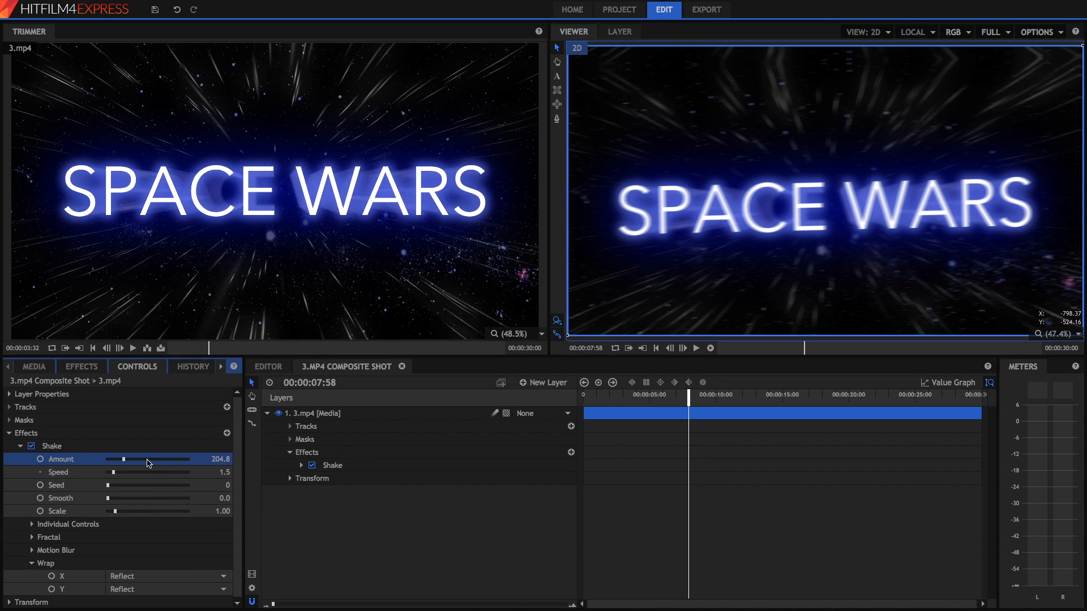
pyautogui.moveTo(122, 459); pyautogui.dragTo(205, 459)
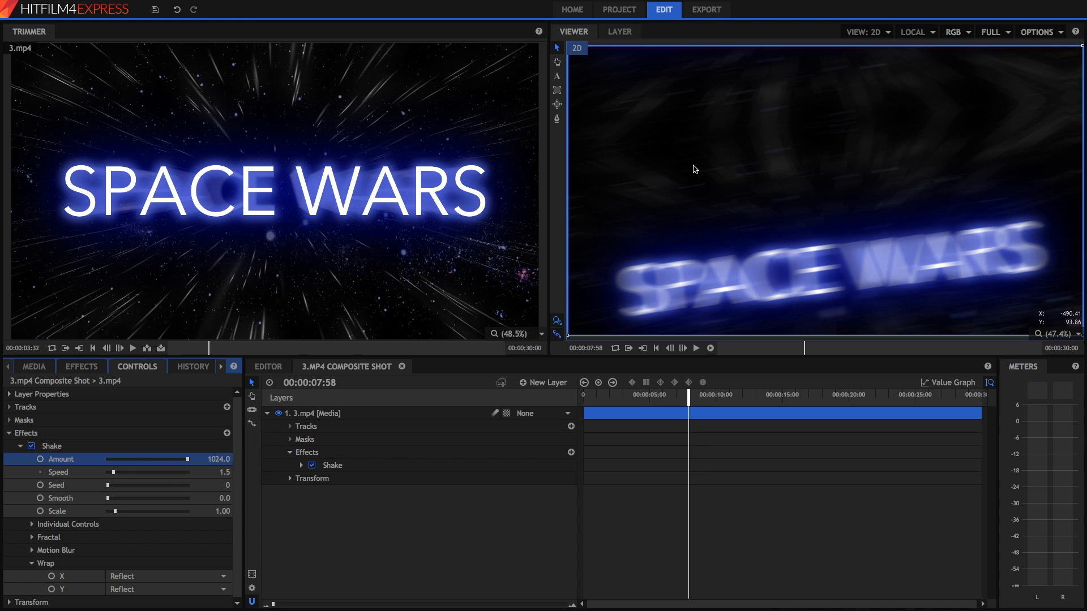
pyautogui.moveTo(1004, 111)
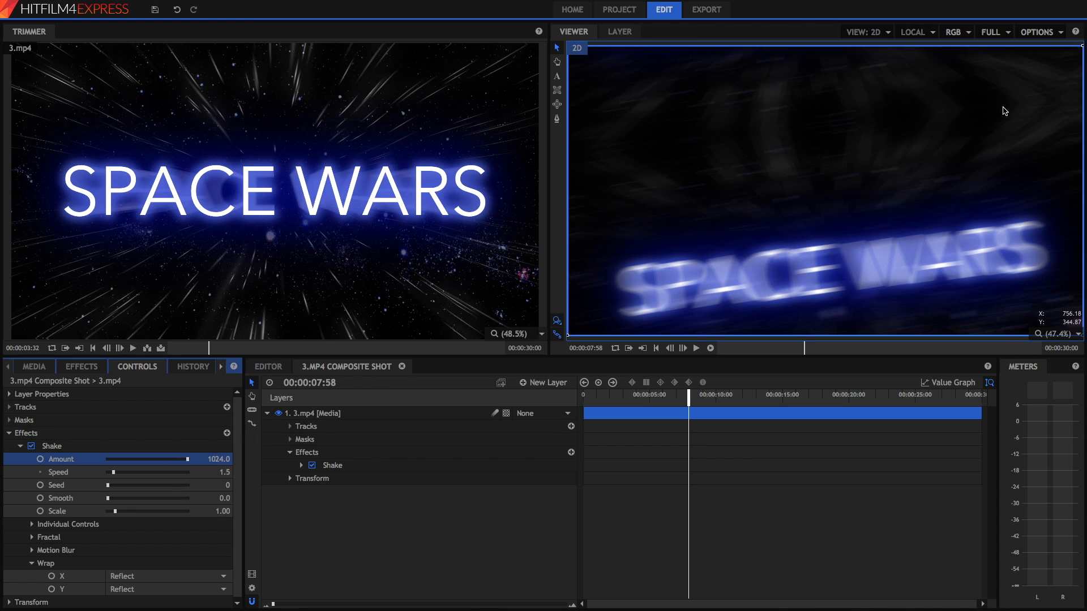
pyautogui.moveTo(558, 191)
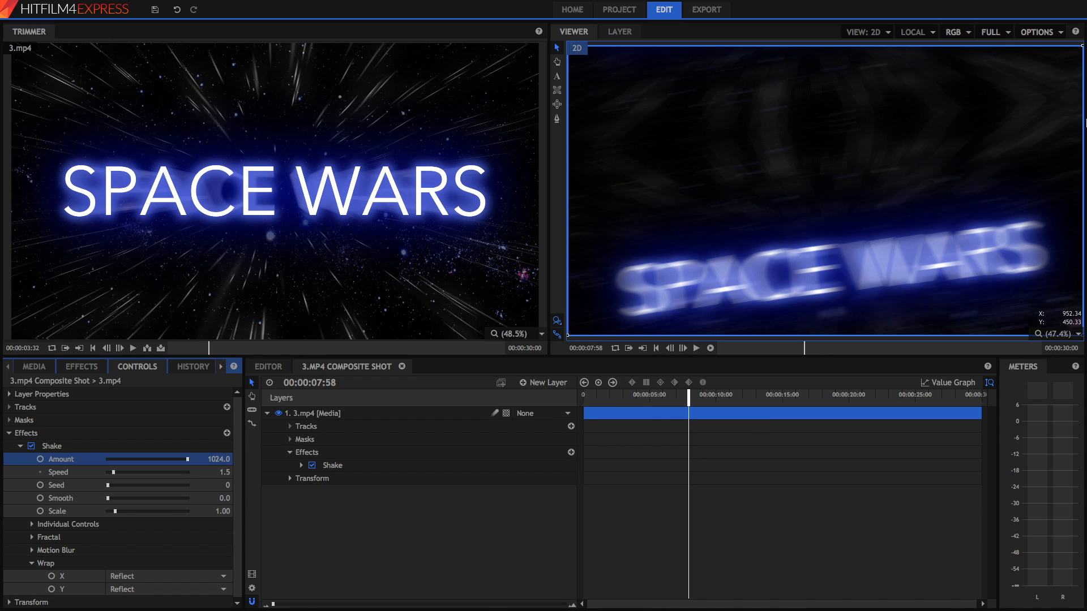
pyautogui.moveTo(932, 182)
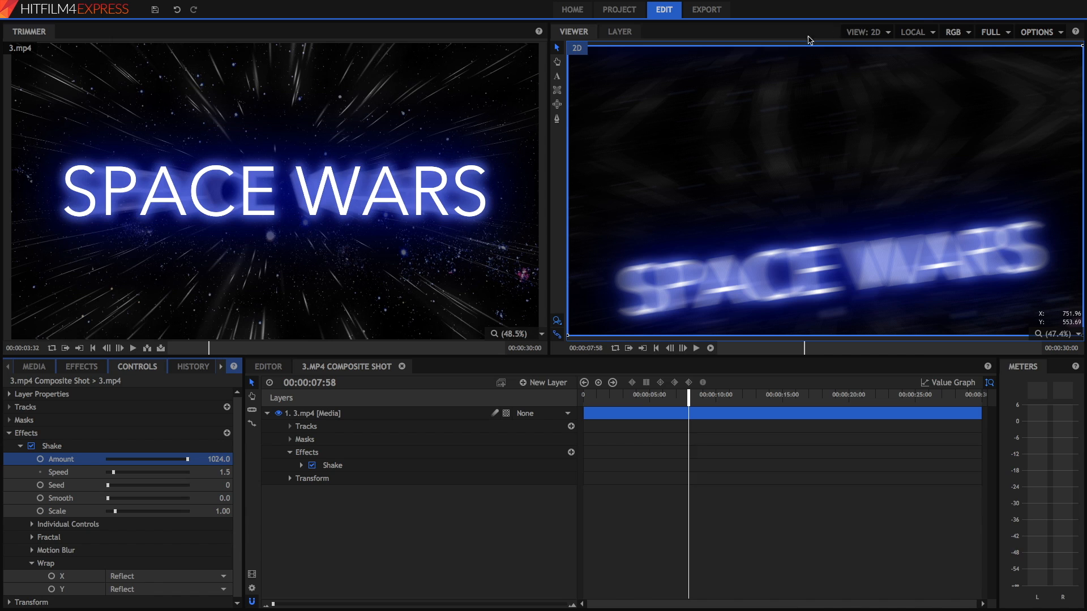
pyautogui.moveTo(479, 128)
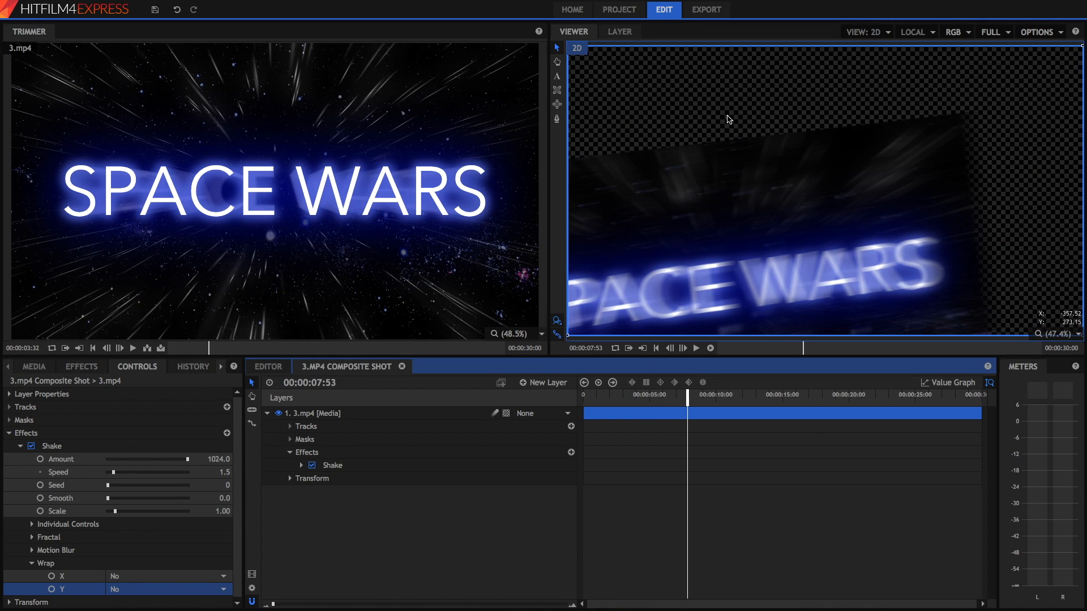
pyautogui.moveTo(698, 281)
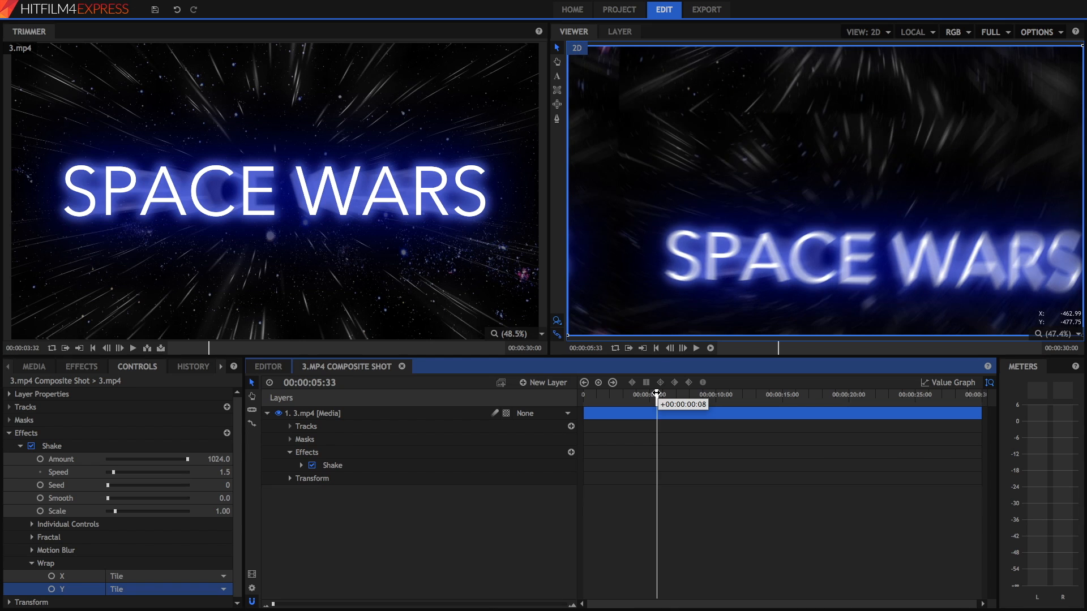
# Preview the shake earlier in the shot with horizontal wrap set to Reflect
pyautogui.moveTo(655, 394); pyautogui.dragTo(630, 393)
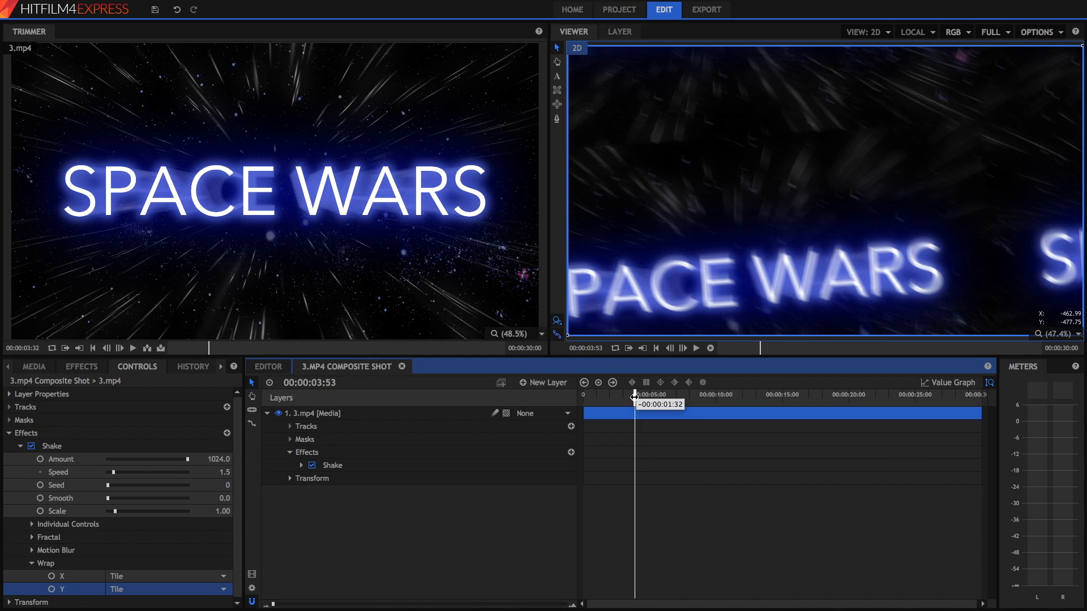
pyautogui.moveTo(633, 395); pyautogui.dragTo(625, 395)
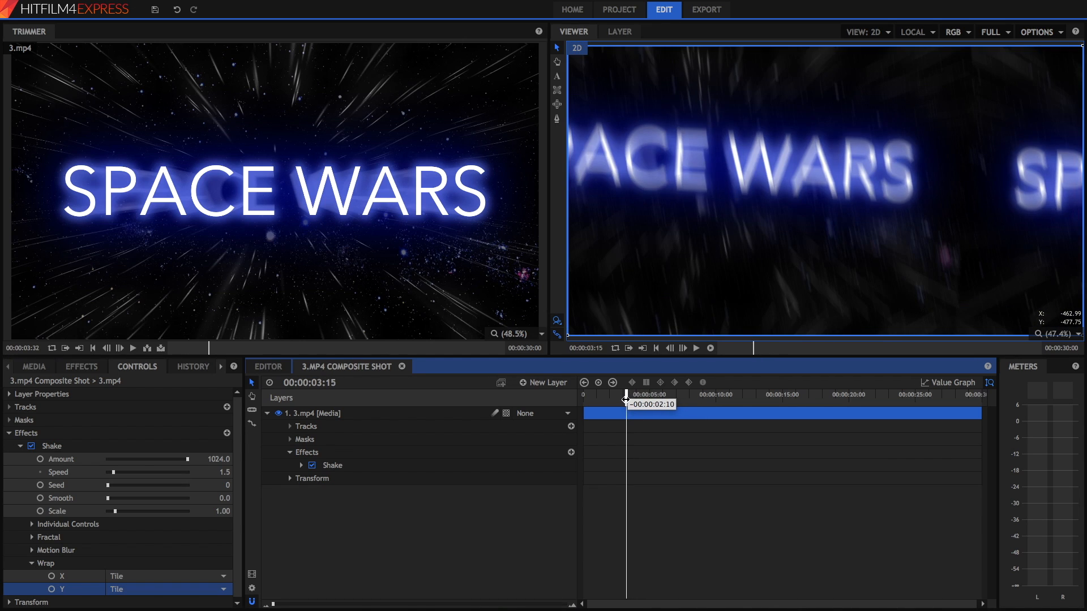
pyautogui.click(167, 576)
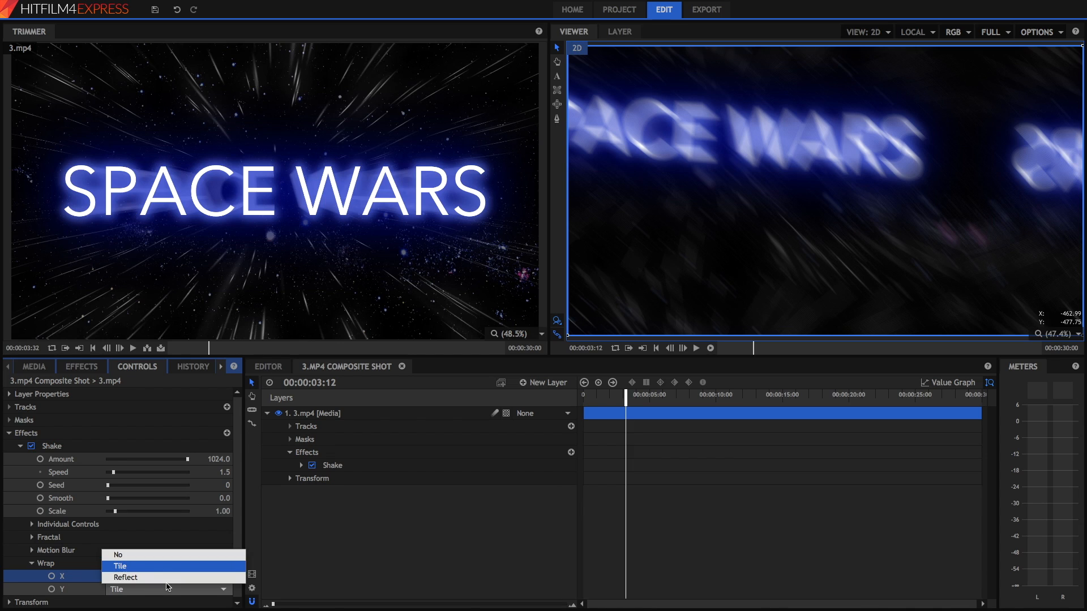
pyautogui.click(126, 577)
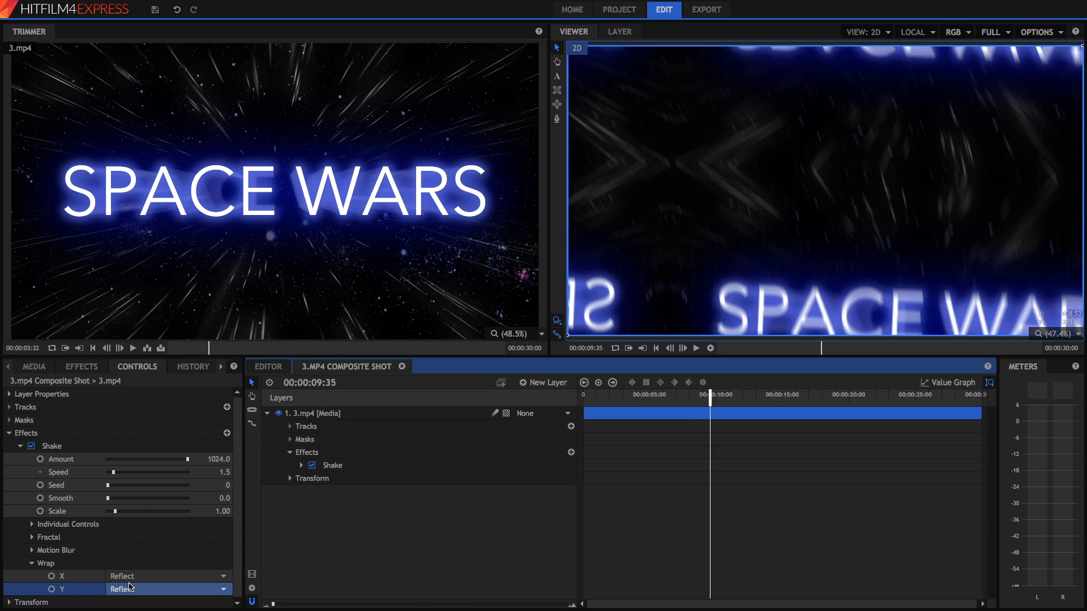
# Set both Wrap X and Wrap Y to No so edges show transparency
pyautogui.click(166, 576)
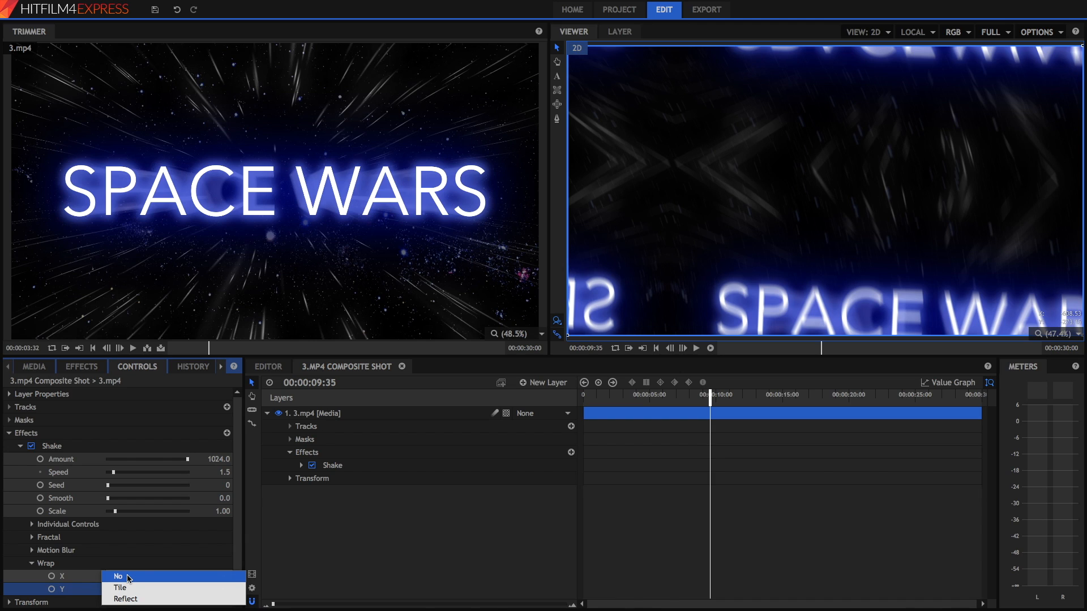
pyautogui.click(118, 576)
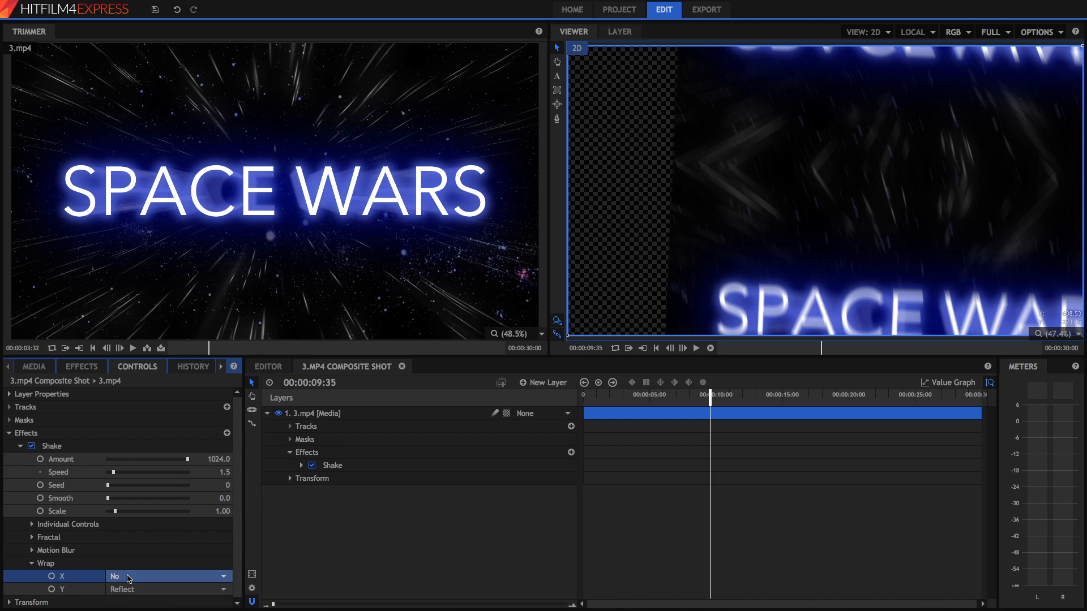
pyautogui.click(166, 589)
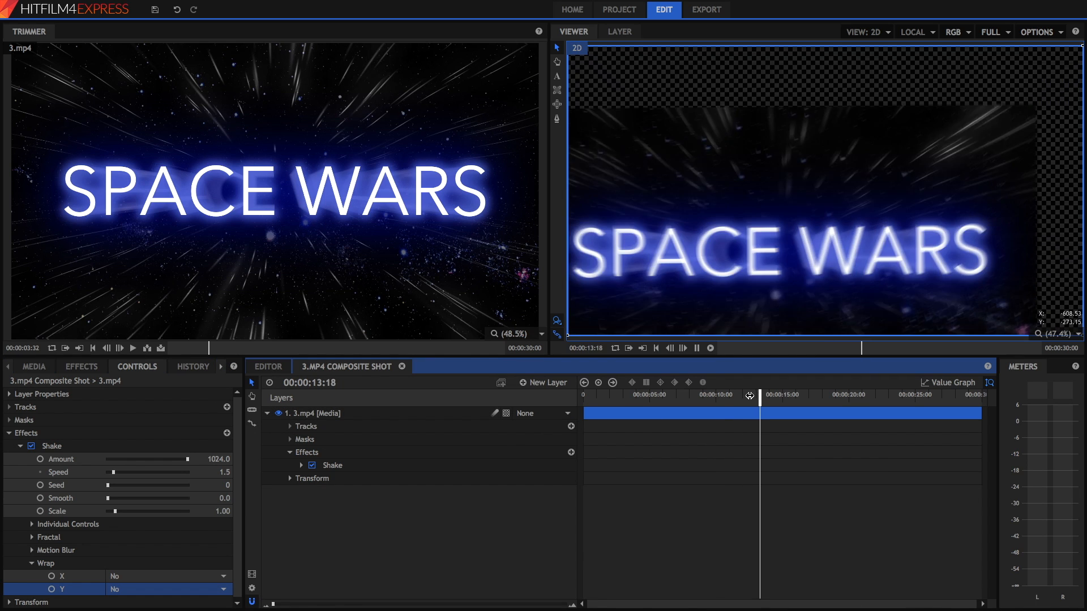
# Set Shake Scale to 1.70, return Amount from 532 to 1024 and scrub to preview
pyautogui.moveTo(186, 458); pyautogui.dragTo(146, 458)
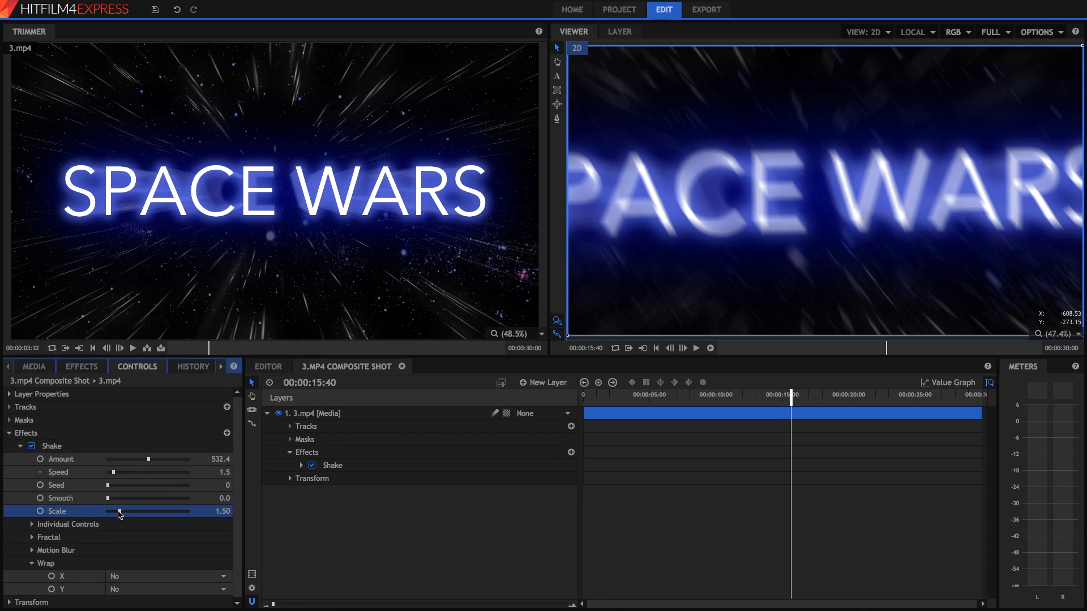
pyautogui.moveTo(119, 511); pyautogui.dragTo(129, 511)
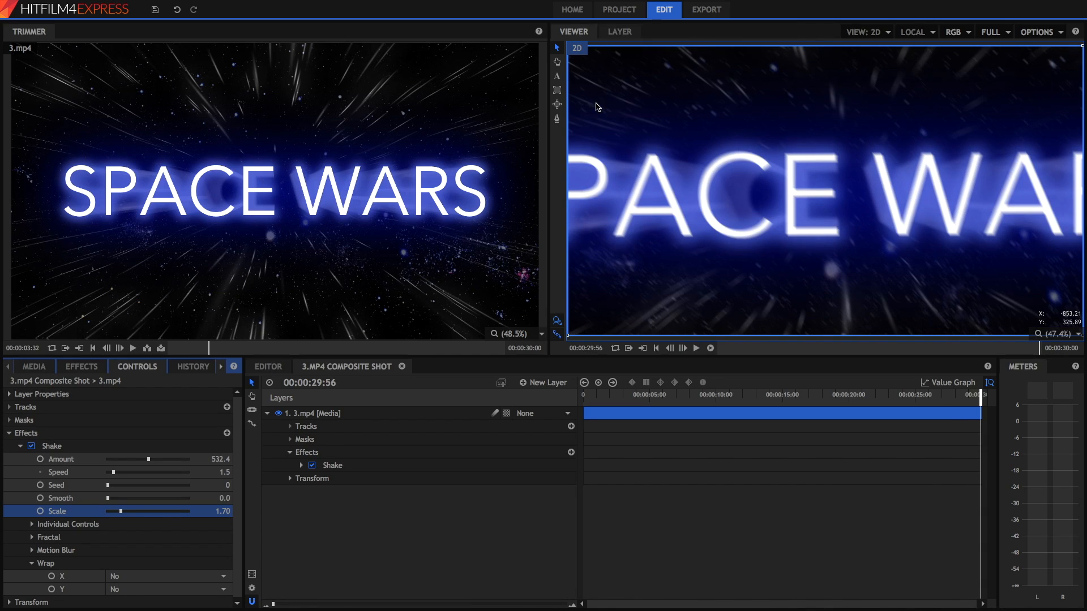
pyautogui.click(645, 394)
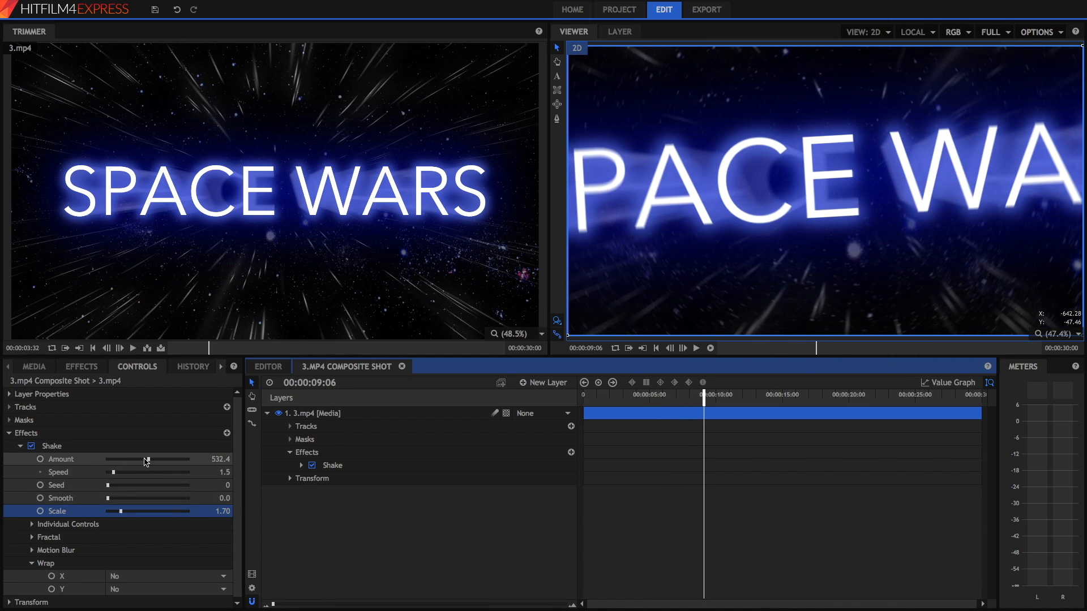
pyautogui.moveTo(144, 459); pyautogui.dragTo(194, 459)
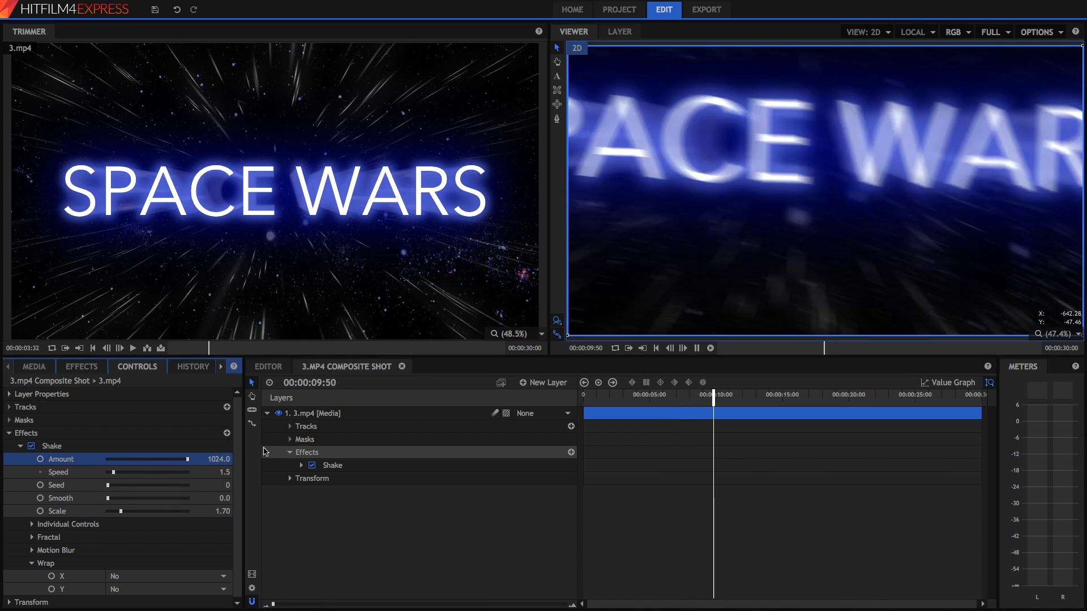
pyautogui.moveTo(715, 400); pyautogui.dragTo(672, 401)
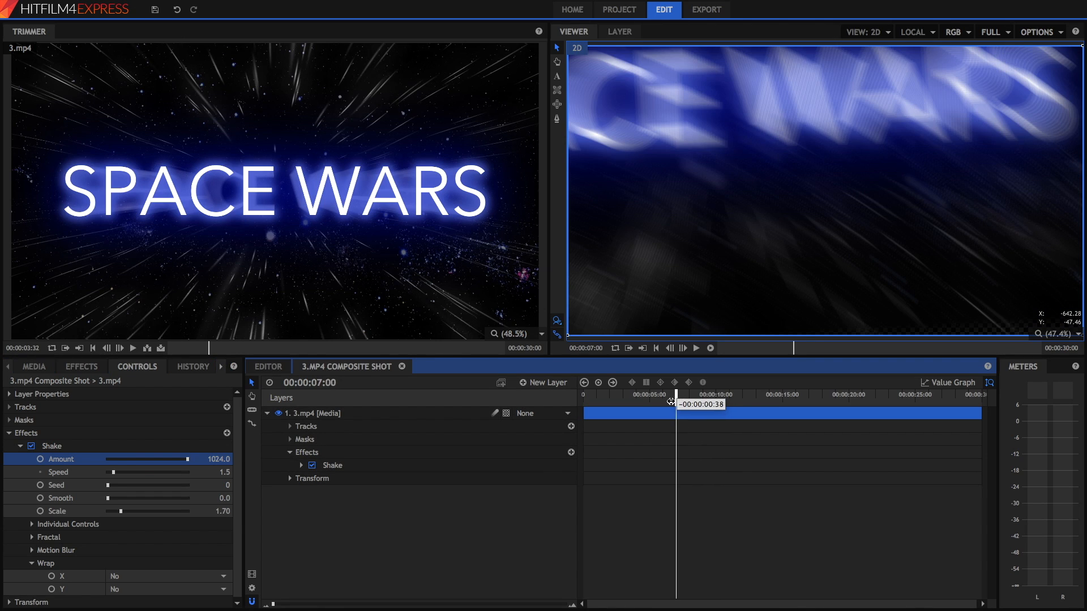
pyautogui.moveTo(670, 403); pyautogui.dragTo(650, 403)
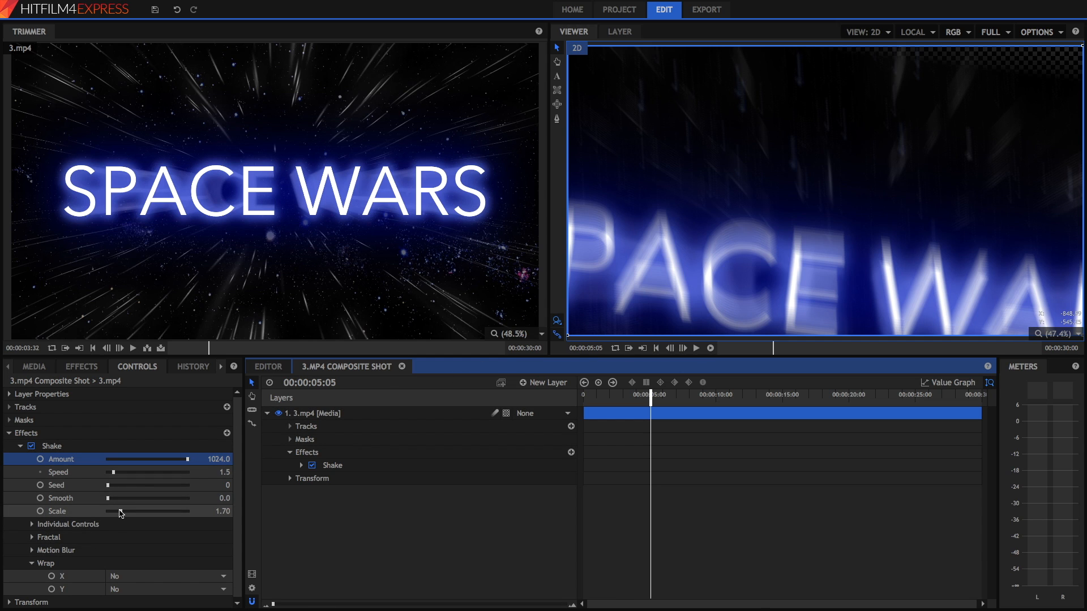
# Lower Shake Scale to 1.30 and set edge wrapping to Reflect
pyautogui.moveTo(138, 511); pyautogui.dragTo(118, 511)
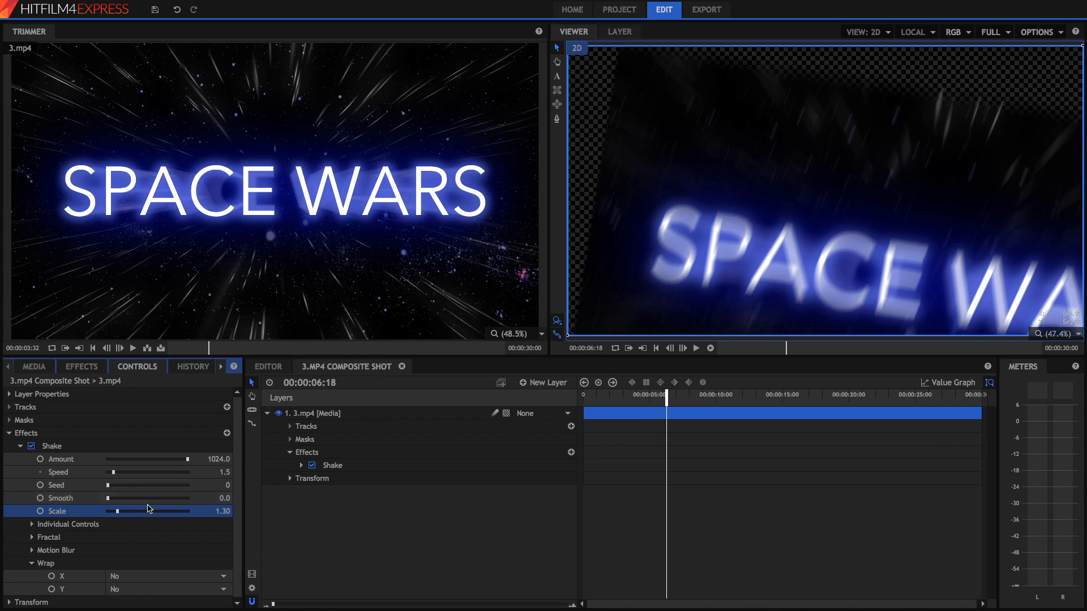
pyautogui.click(169, 589)
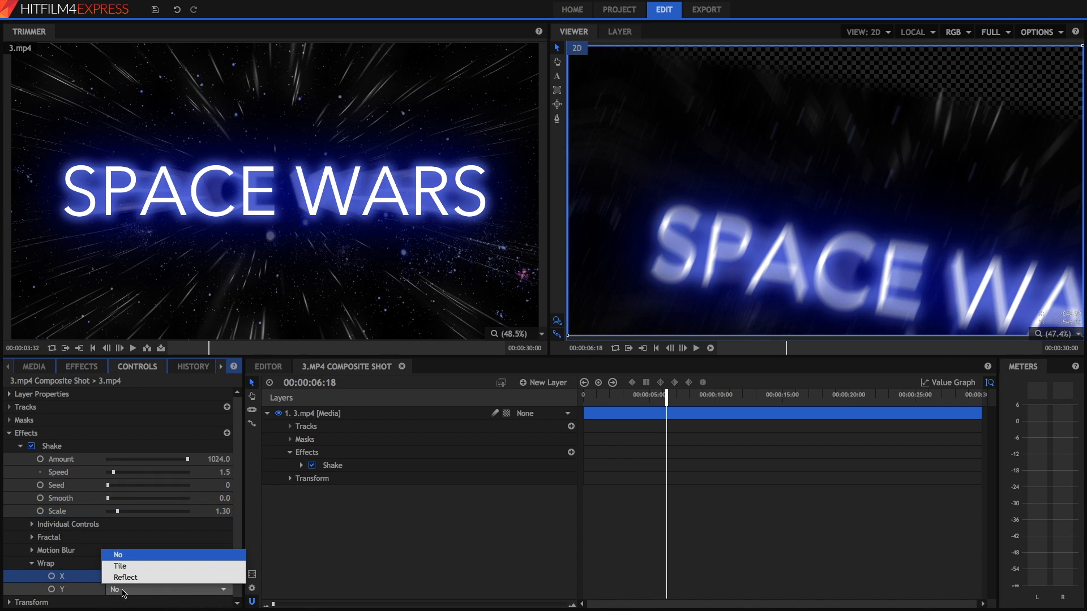
pyautogui.click(126, 576)
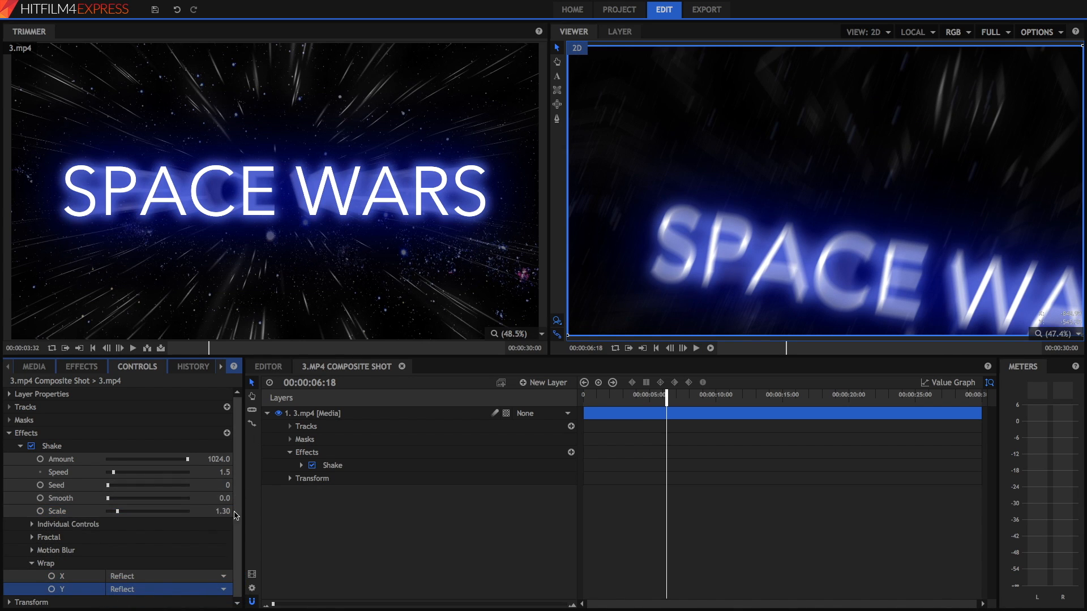
# Play and skim through the shaking SPACE WARS title around the 10-second mark
pyautogui.click(696, 347)
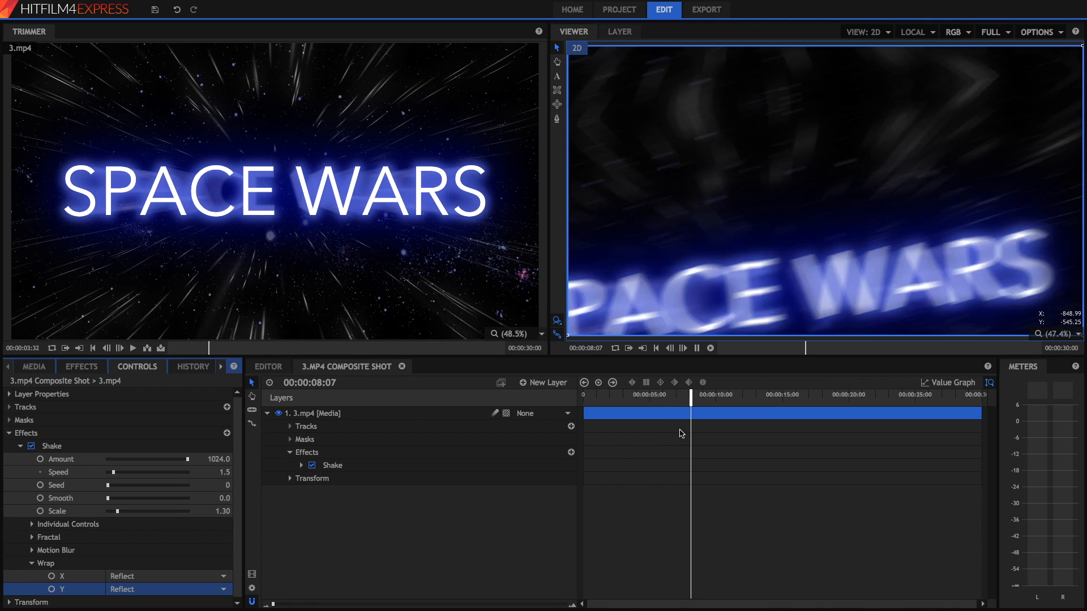
pyautogui.click(717, 394)
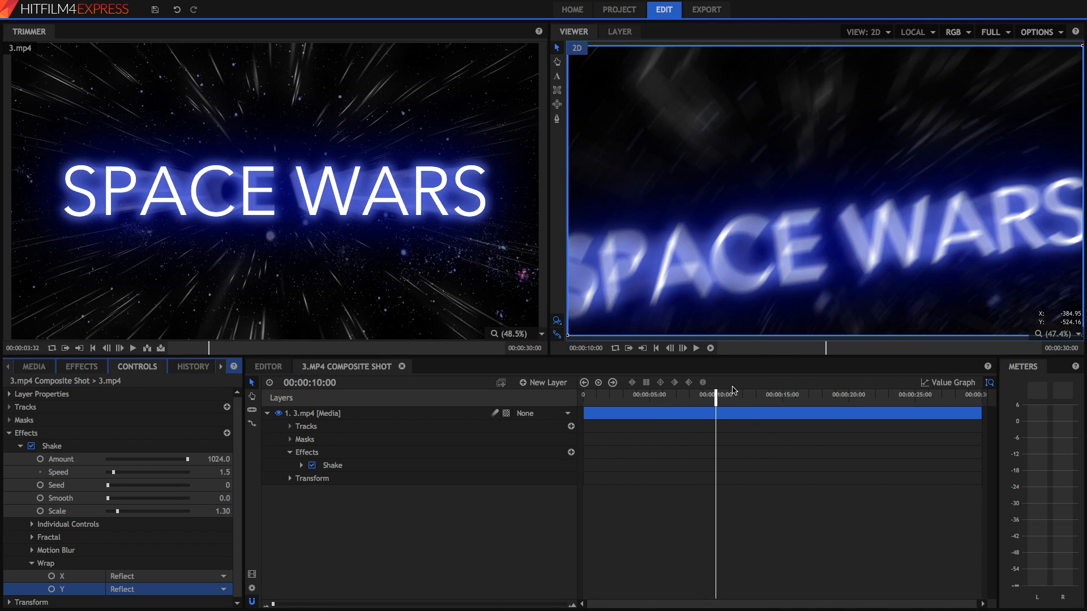
pyautogui.moveTo(718, 394); pyautogui.dragTo(740, 394)
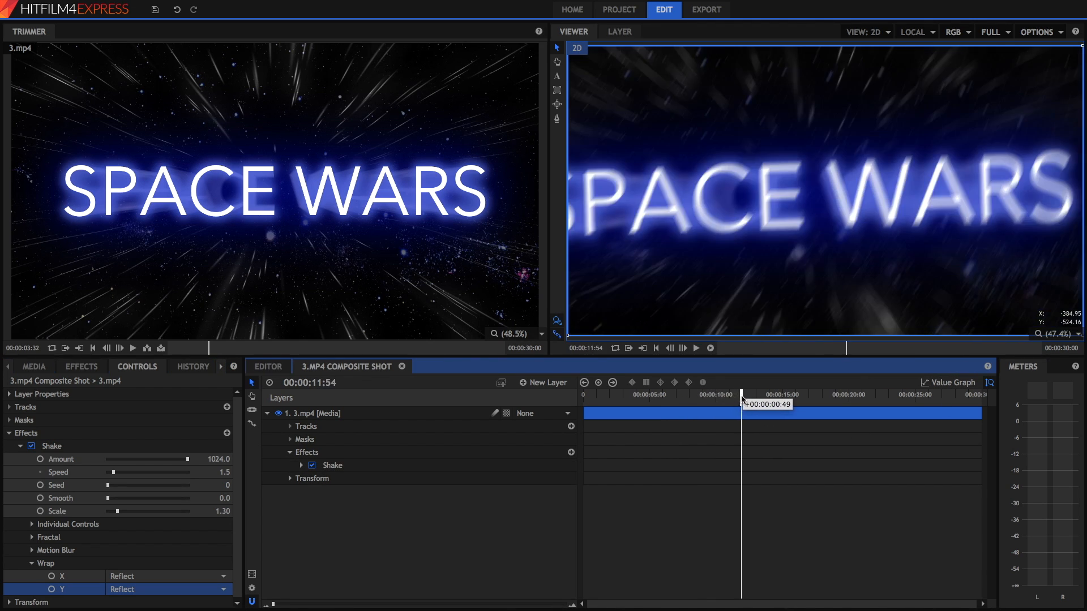
pyautogui.moveTo(742, 394); pyautogui.dragTo(762, 394)
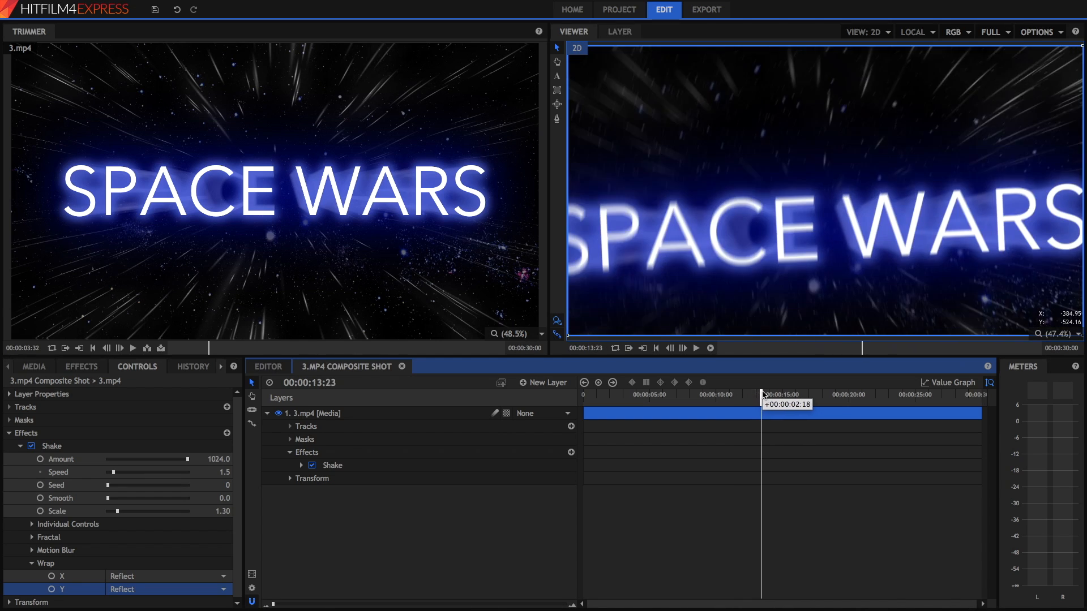
pyautogui.moveTo(762, 395); pyautogui.dragTo(766, 395)
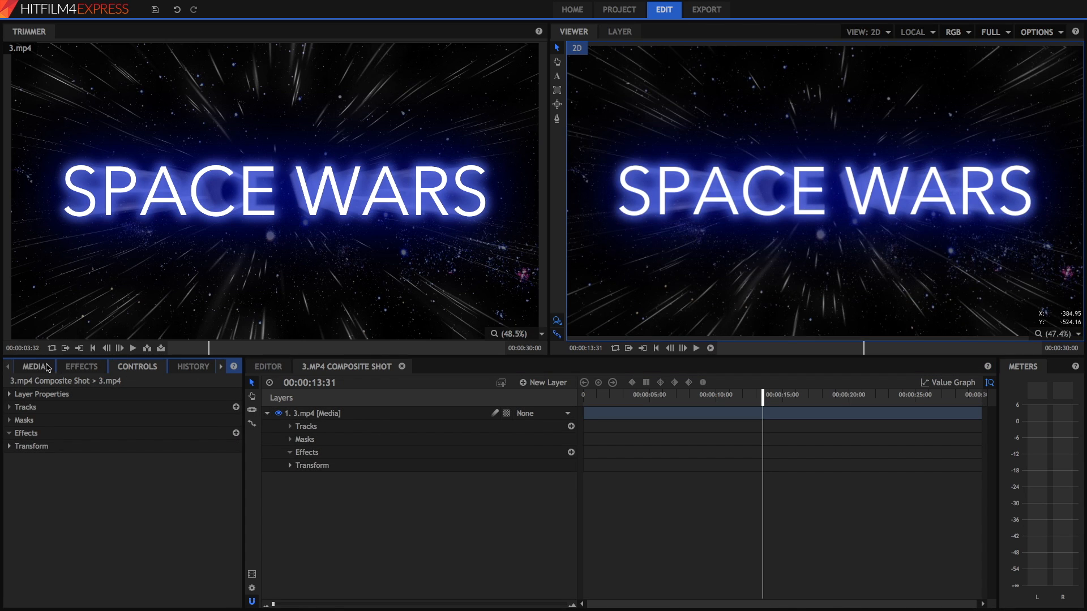
# Show the project Media list to load the P1190001.MP4 wall footage
pyautogui.click(33, 366)
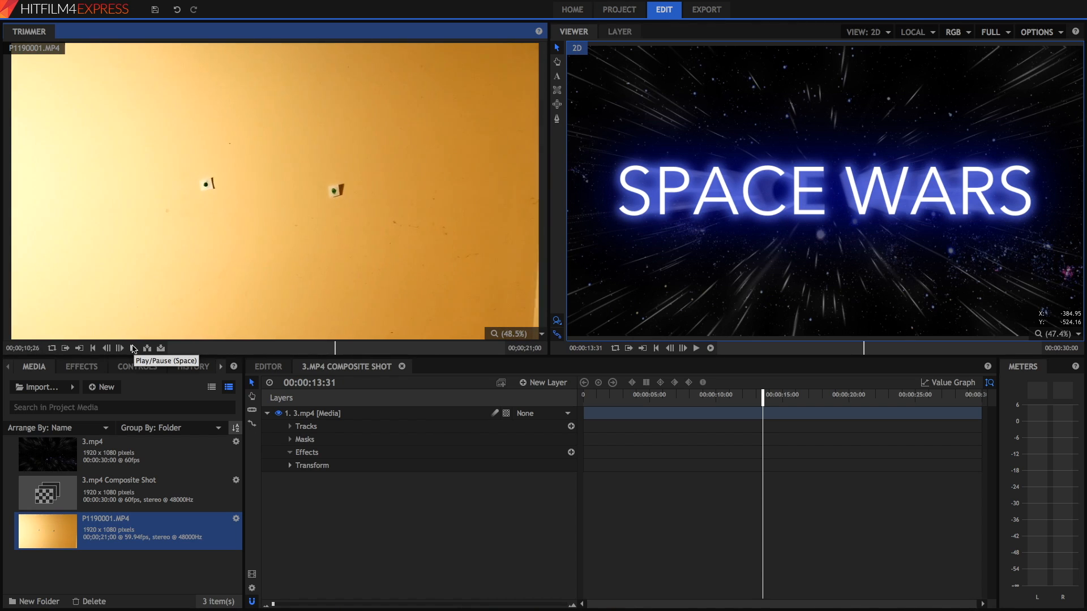
pyautogui.moveTo(378, 367)
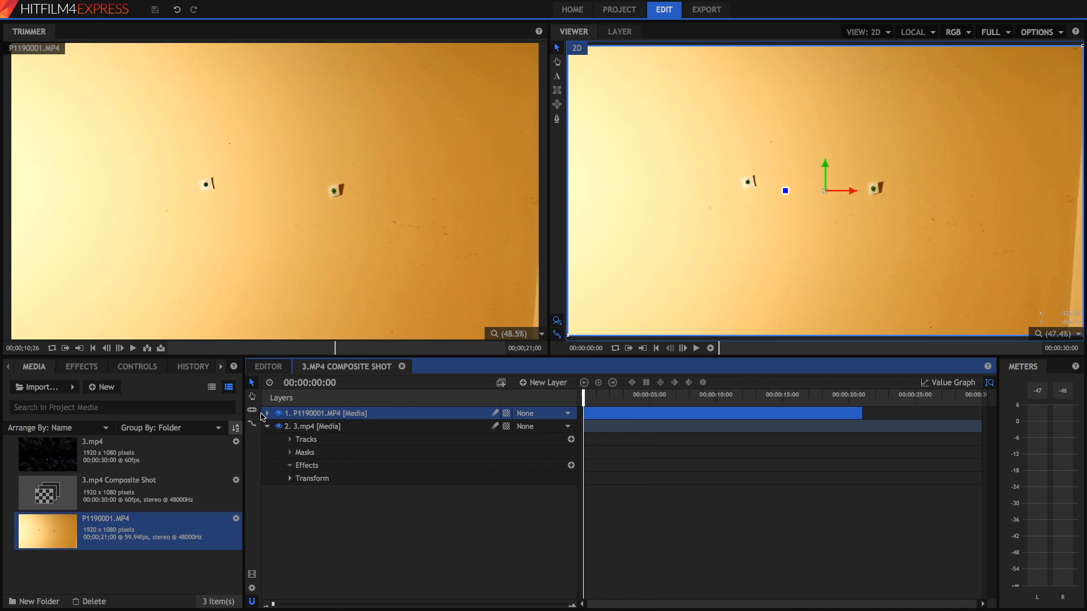
# Expand the P1190001.MP4 footage layer's properties to reach its Tracks
pyautogui.click(267, 413)
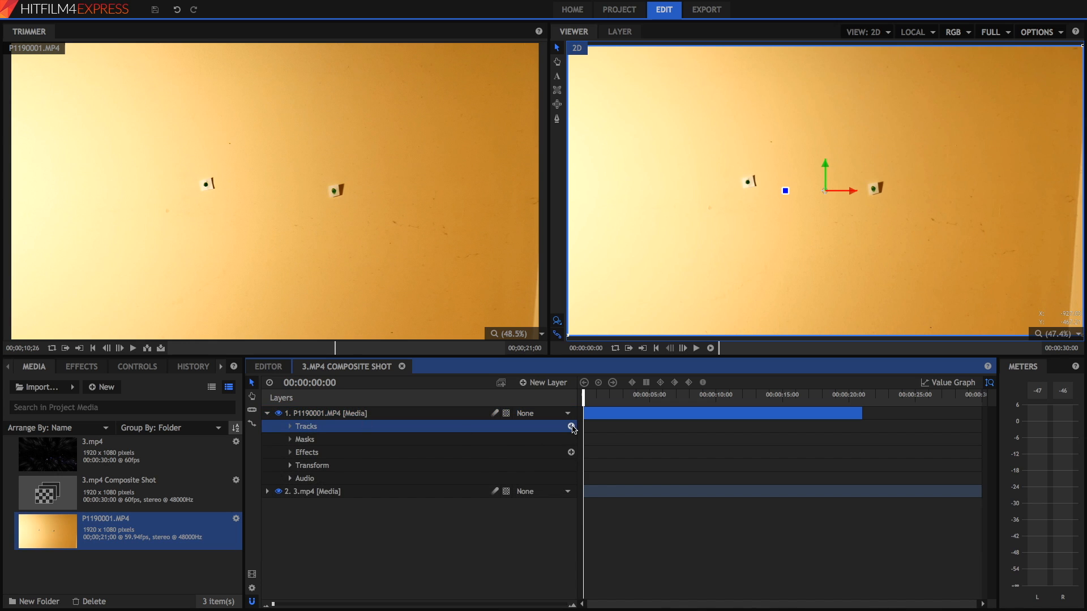
pyautogui.moveTo(562, 431)
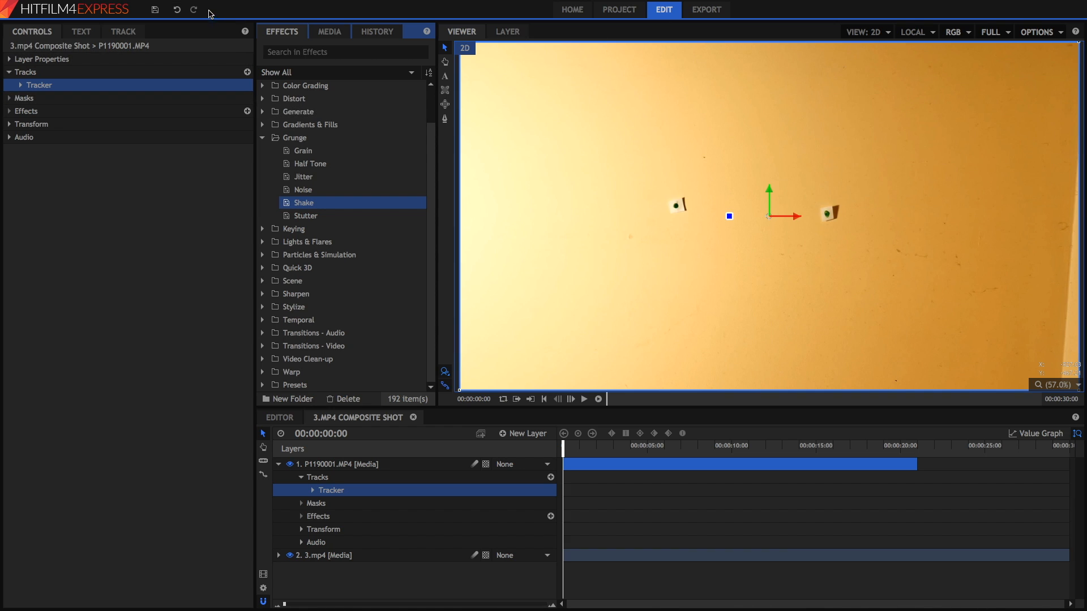
pyautogui.moveTo(221, 17)
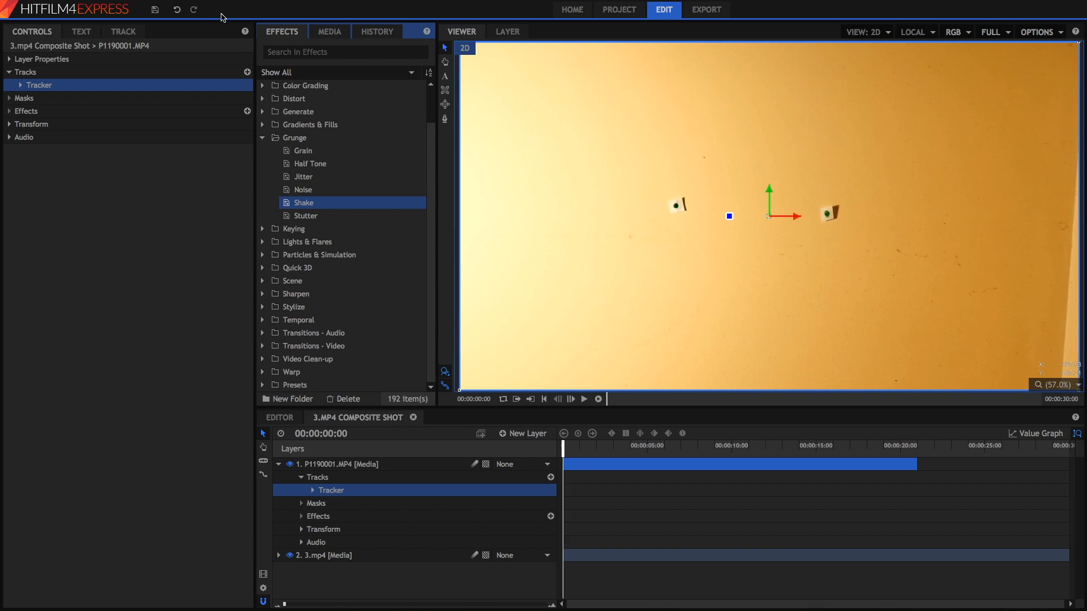
# Show the tracker's setup over the wall footage, skim the clip's motion and return to frame 0
pyautogui.click(122, 32)
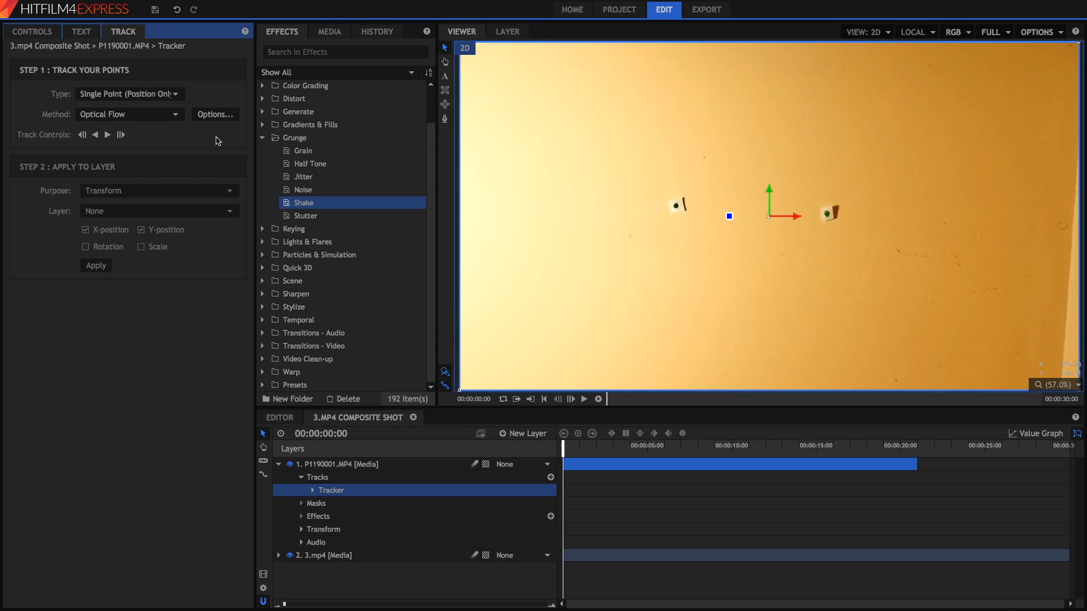
pyautogui.moveTo(533, 71)
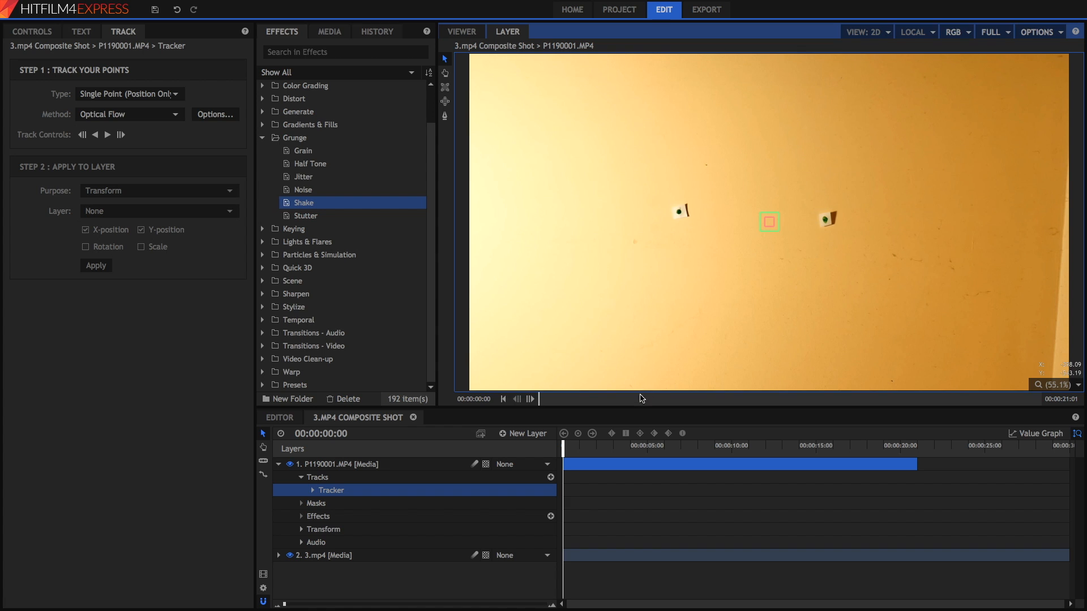
pyautogui.moveTo(563, 446); pyautogui.dragTo(596, 446)
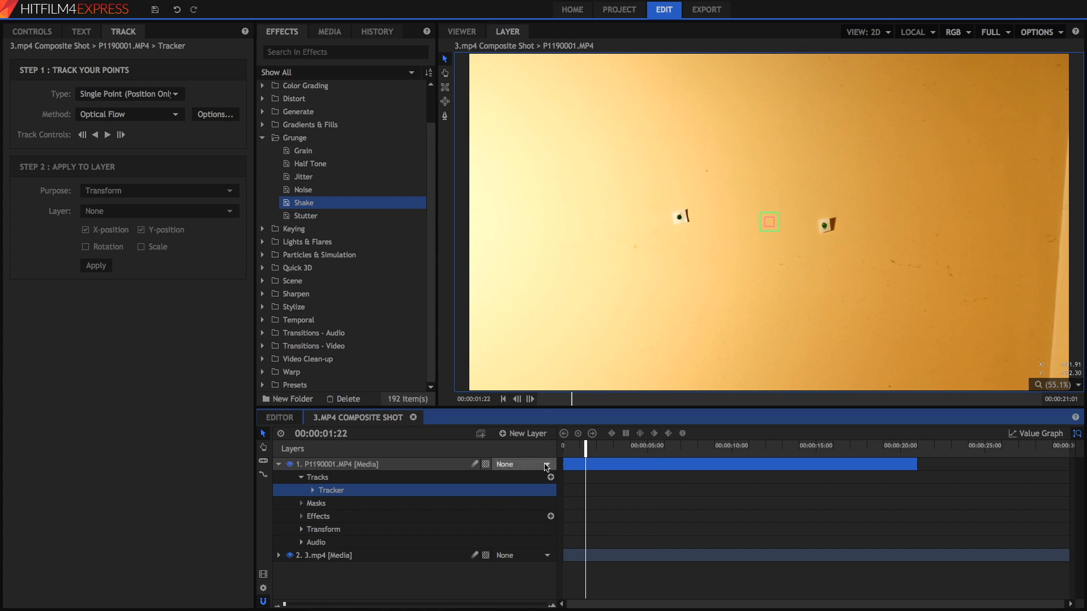
pyautogui.click(503, 399)
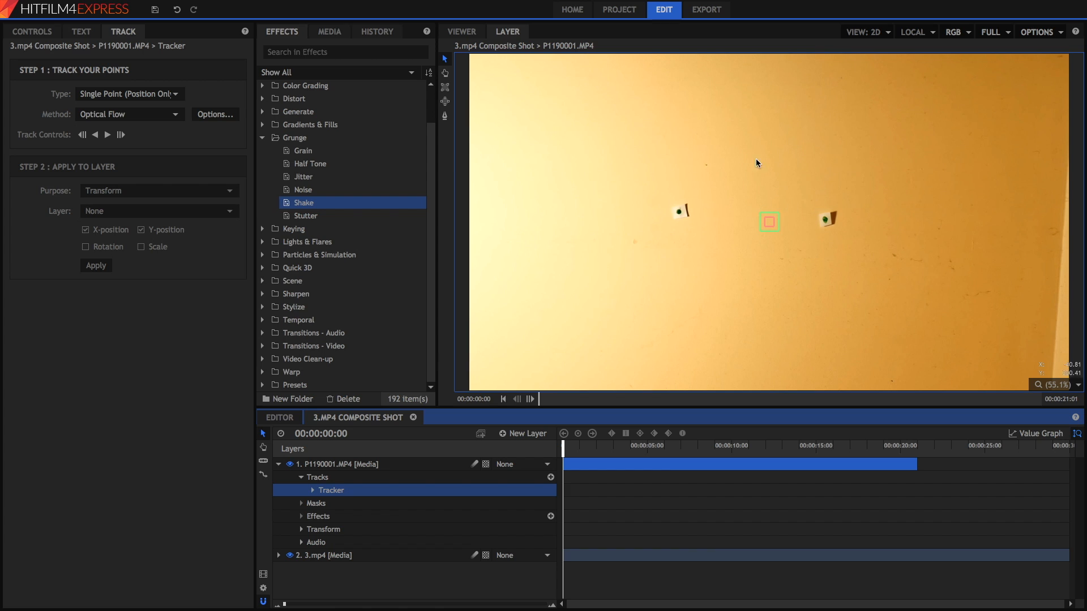
pyautogui.moveTo(687, 252)
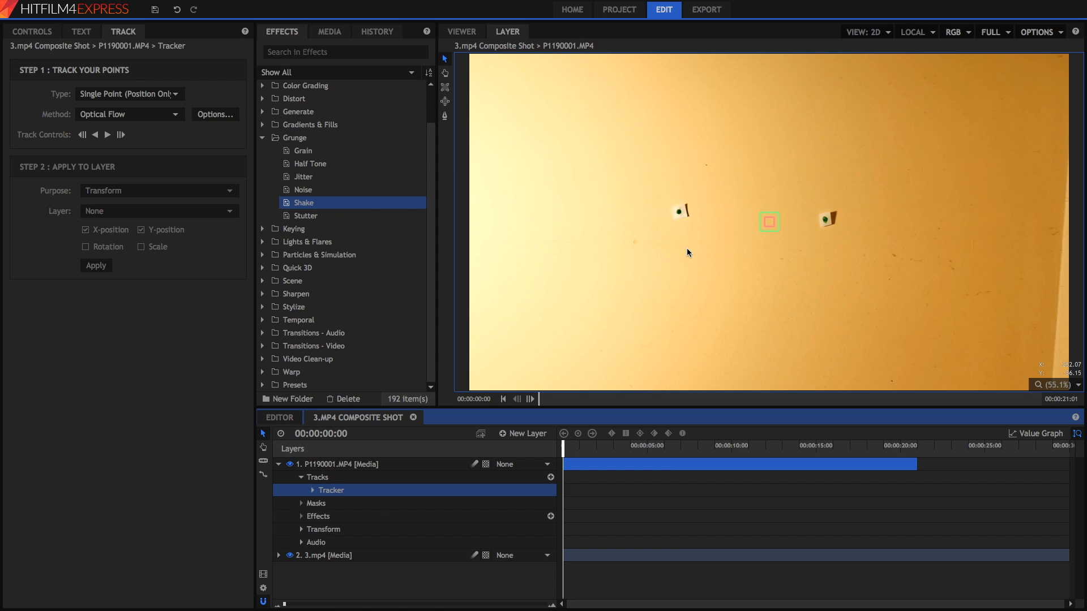
pyautogui.moveTo(611, 238)
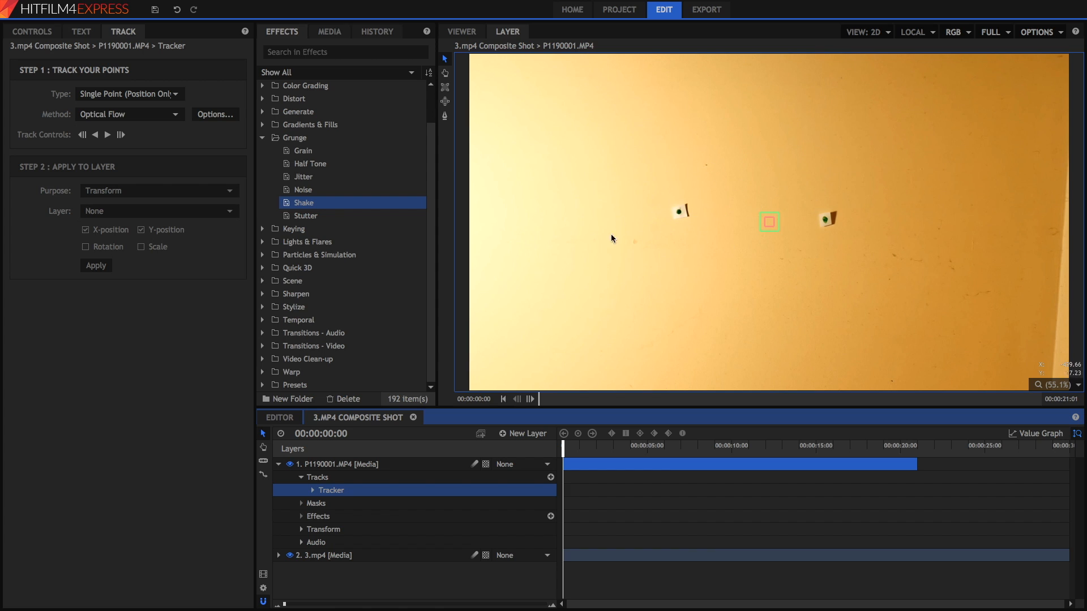
pyautogui.moveTo(626, 165)
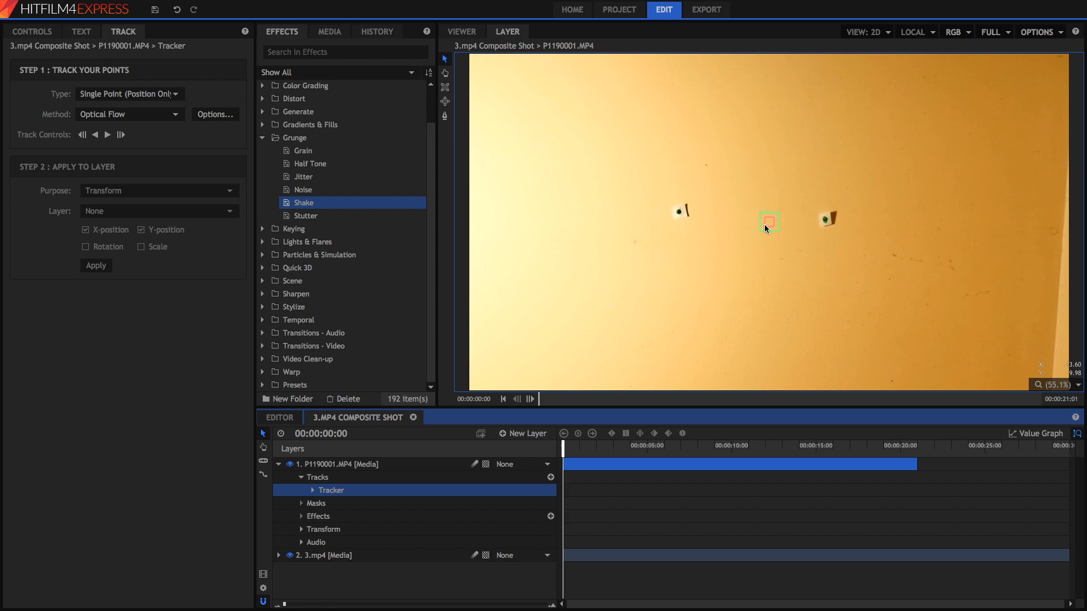
pyautogui.moveTo(689, 205)
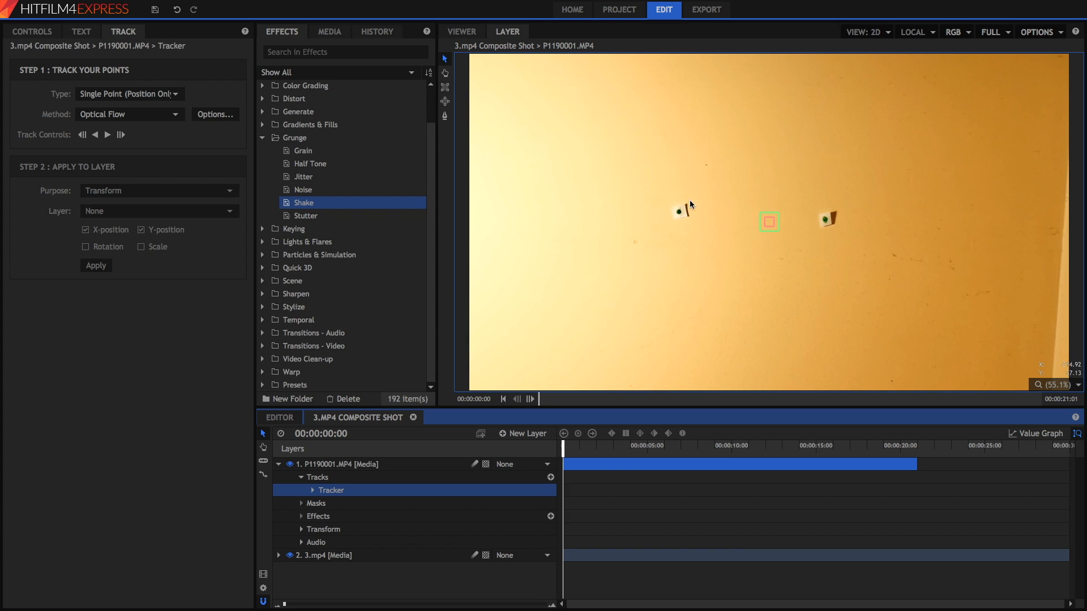
pyautogui.moveTo(632, 168)
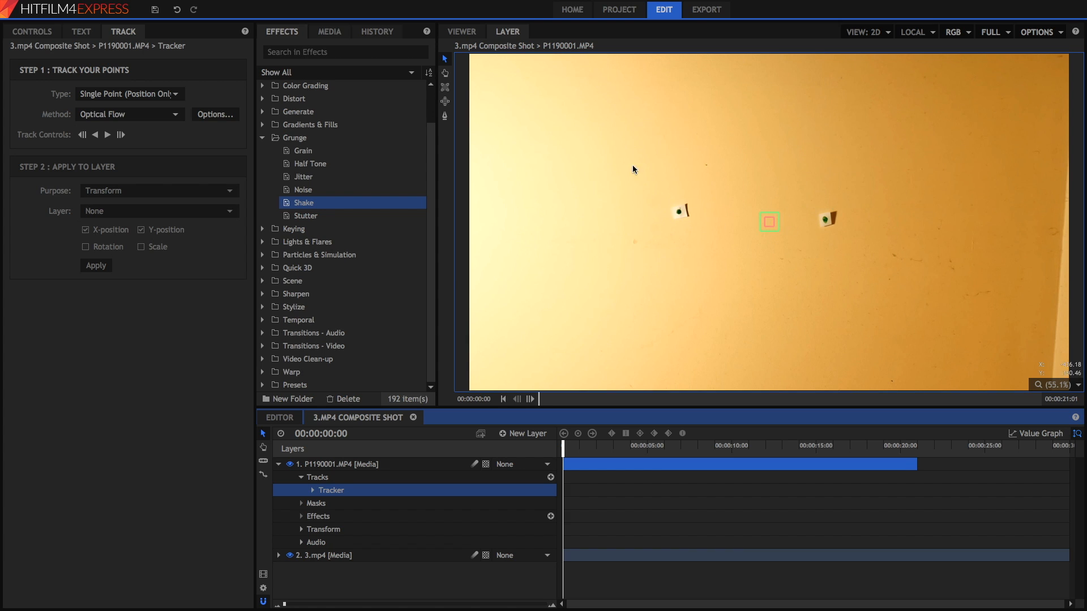
# Switch the Tracker to double-point tracking and move a tracking point onto a dark wall mark
pyautogui.click(129, 94)
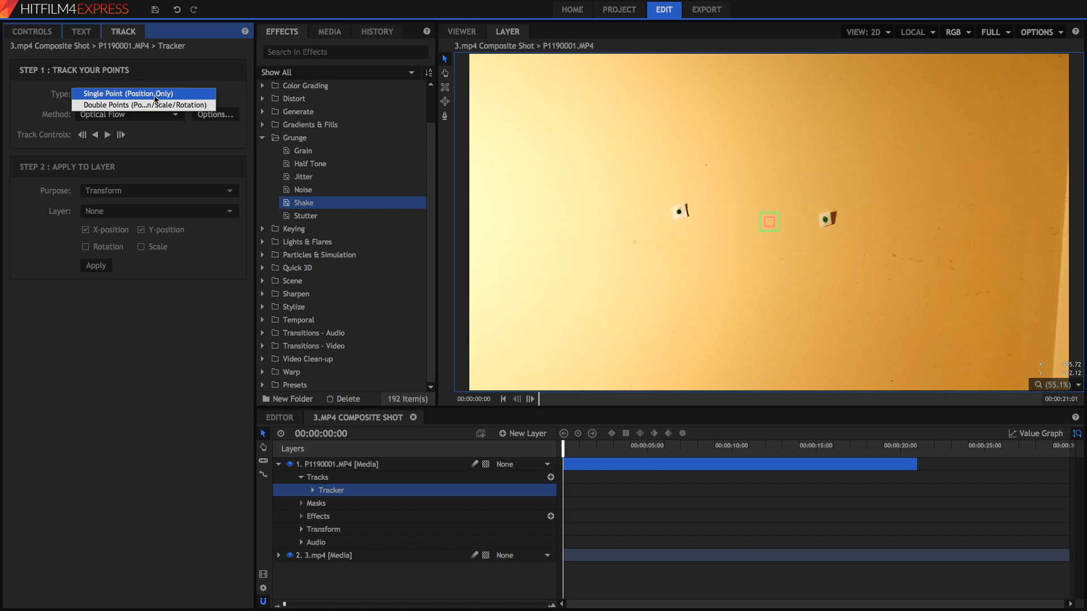
pyautogui.click(143, 104)
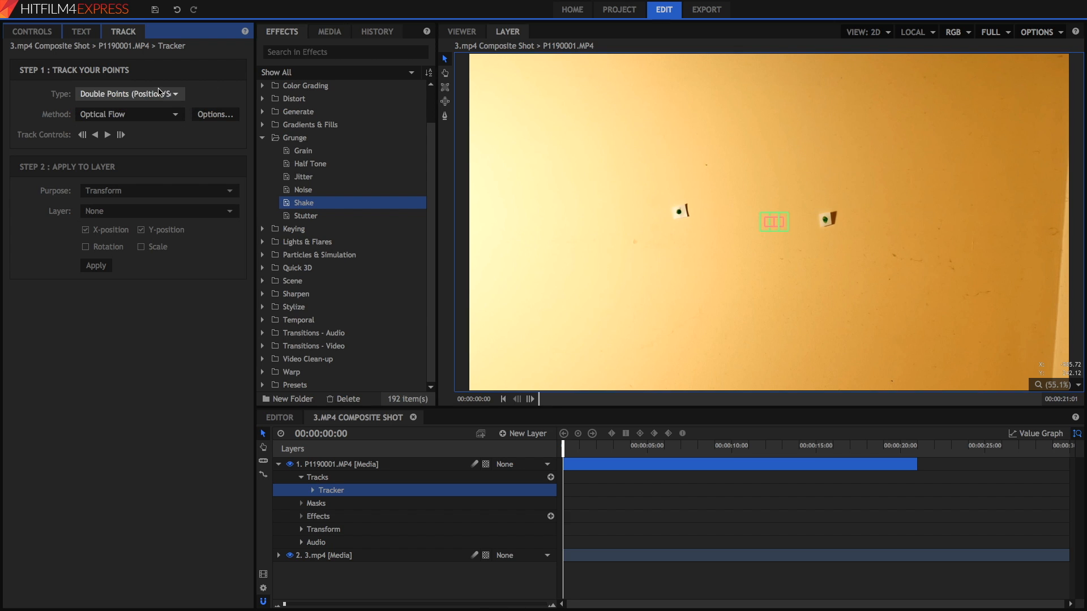
pyautogui.moveTo(660, 175)
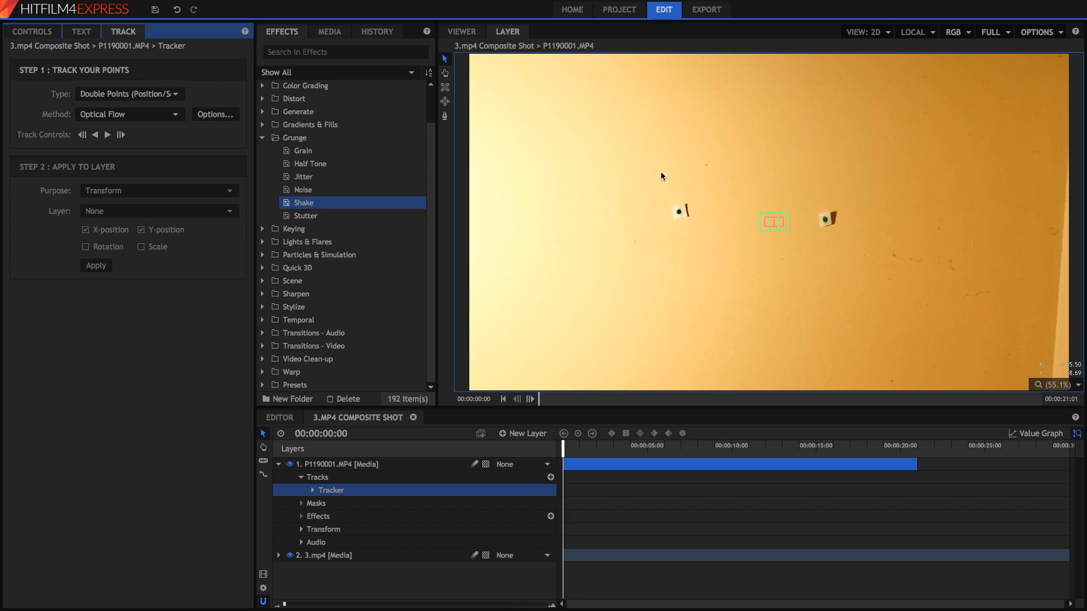
pyautogui.click(774, 222)
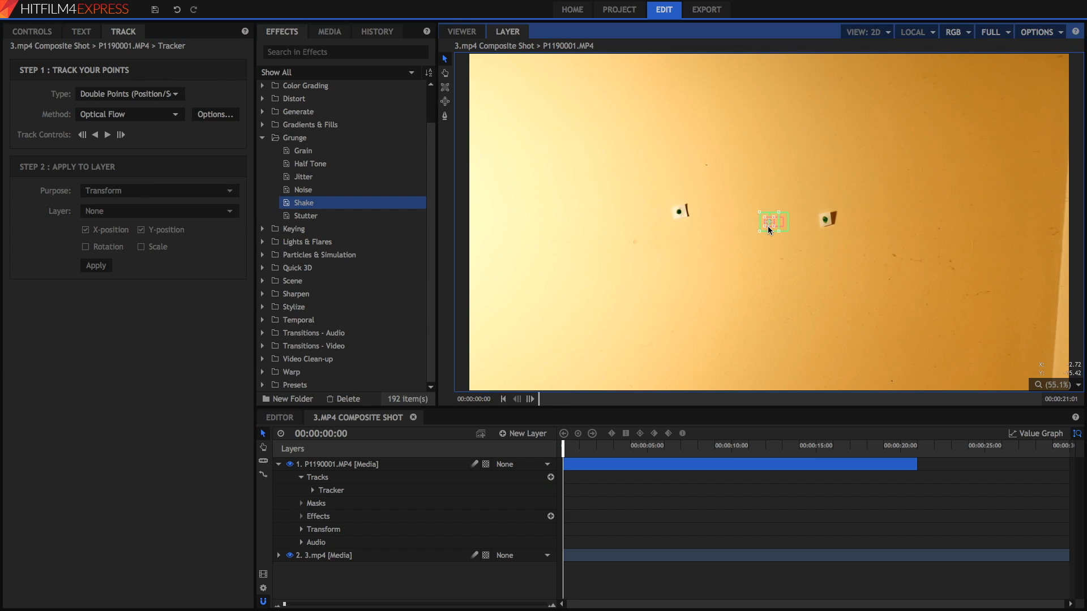
pyautogui.moveTo(771, 222); pyautogui.dragTo(678, 212)
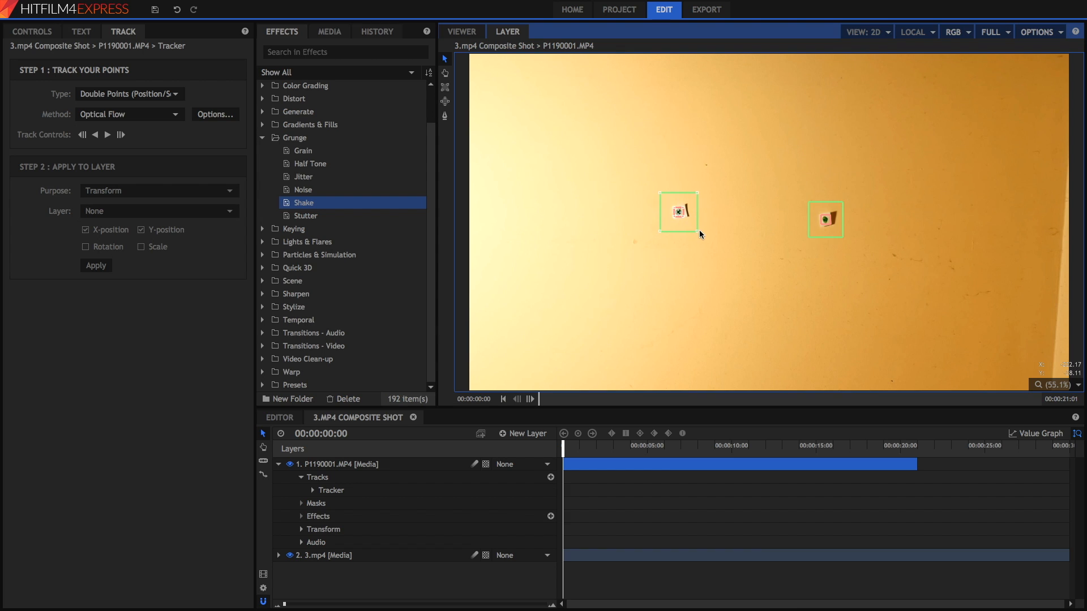
pyautogui.moveTo(106, 135)
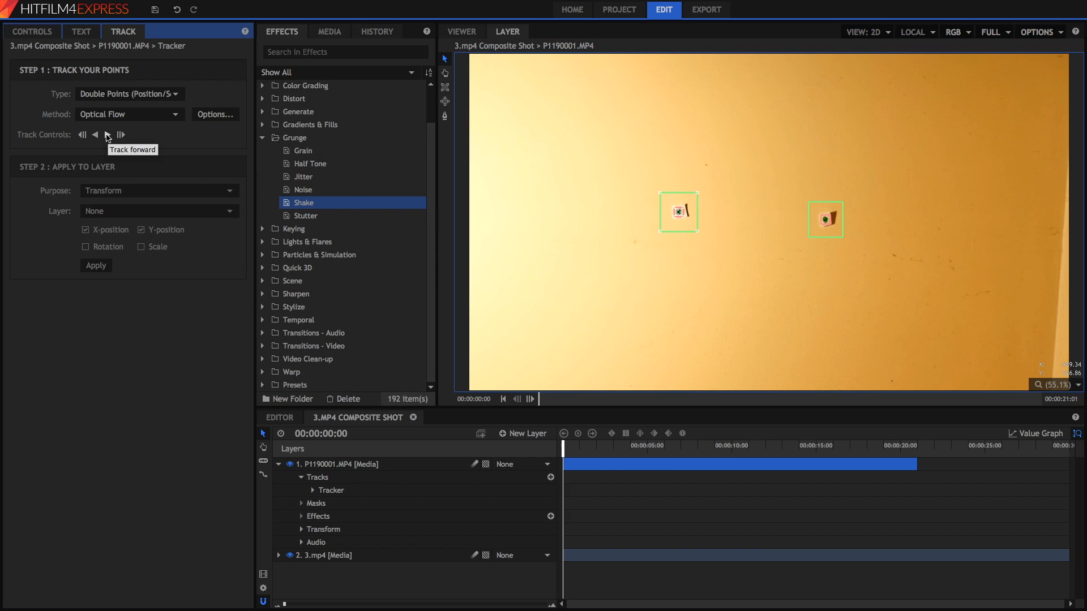
# Track both points forward through the clip to record their shaking motion paths
pyautogui.click(119, 134)
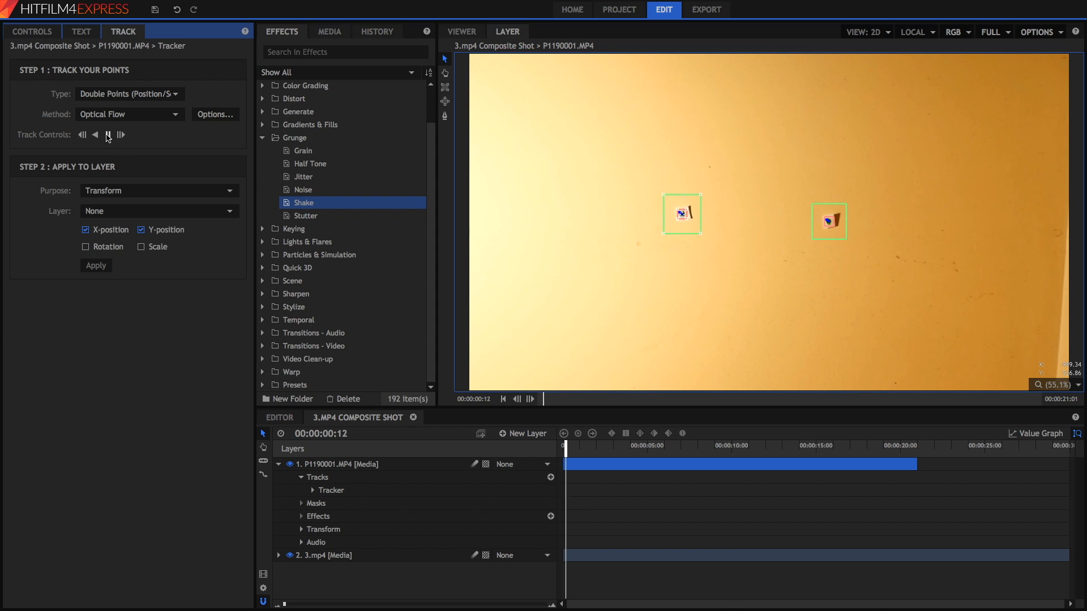
pyautogui.click(121, 135)
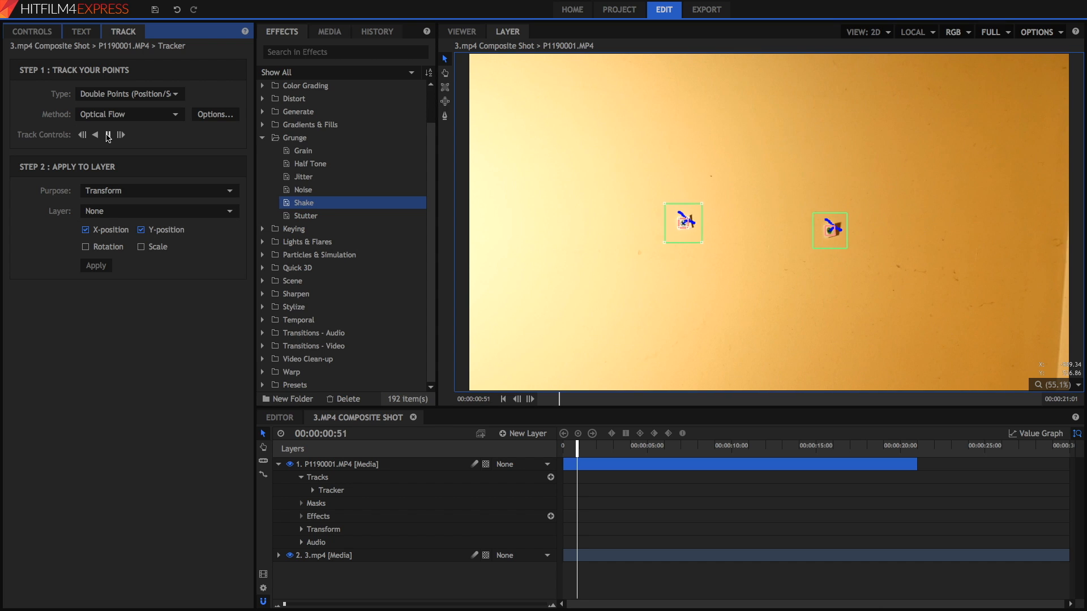
pyautogui.click(94, 135)
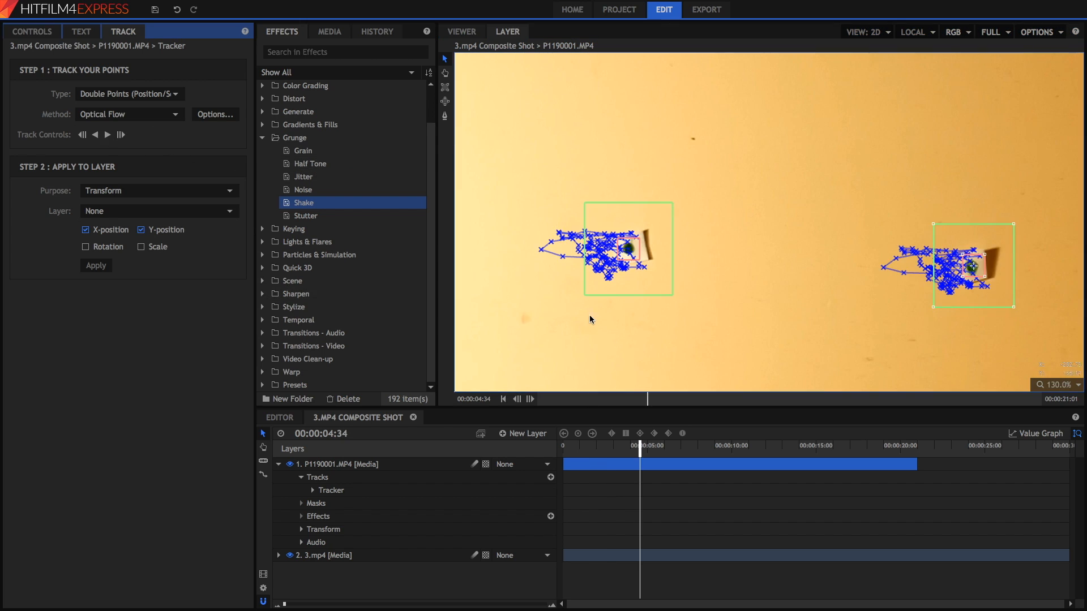
pyautogui.moveTo(663, 462)
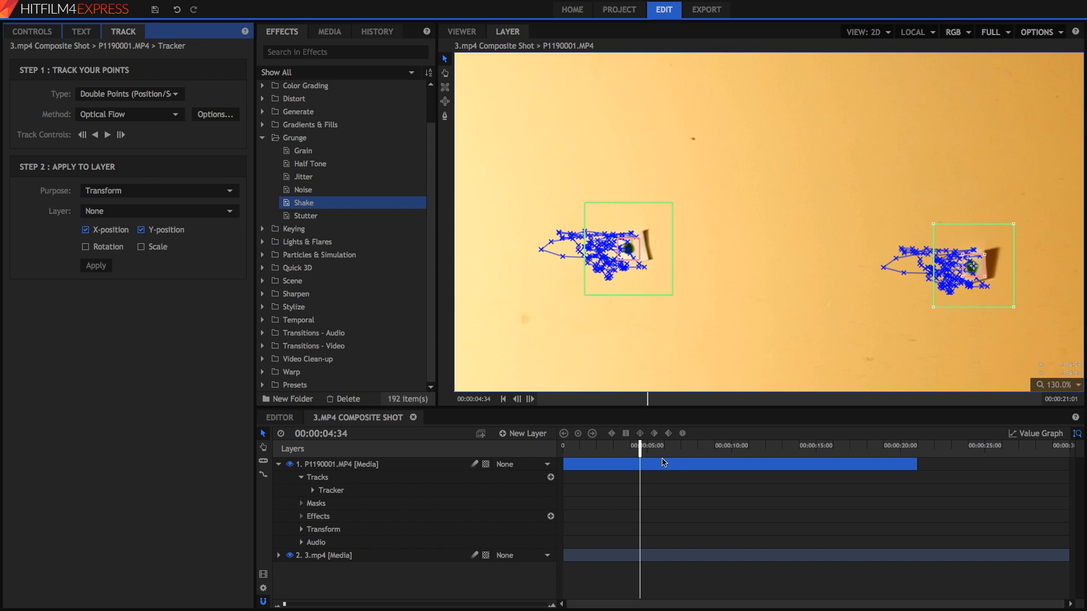
pyautogui.moveTo(643, 451)
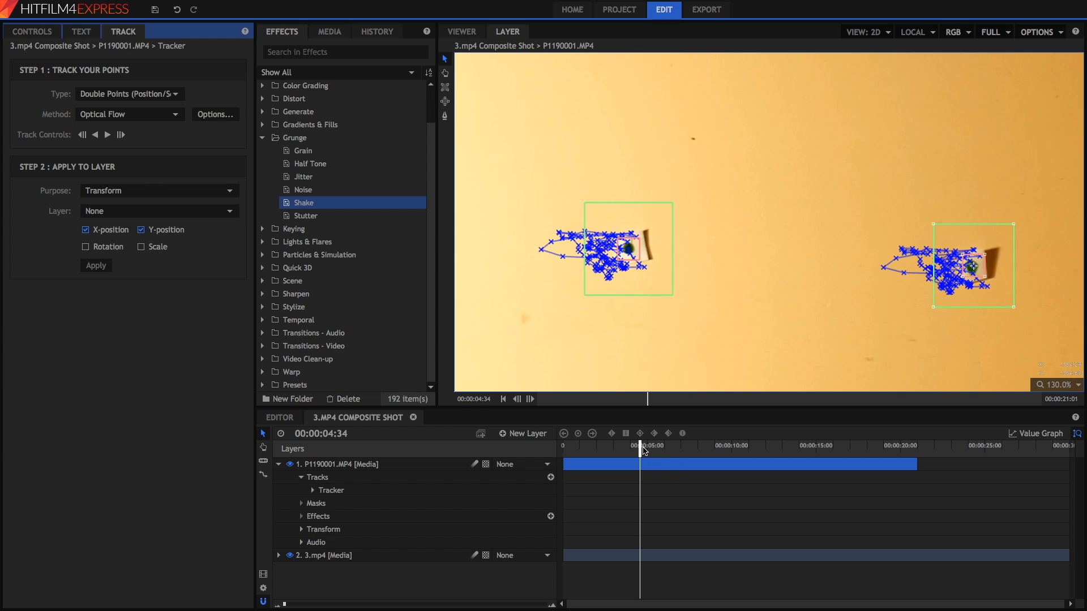
pyautogui.moveTo(640, 451)
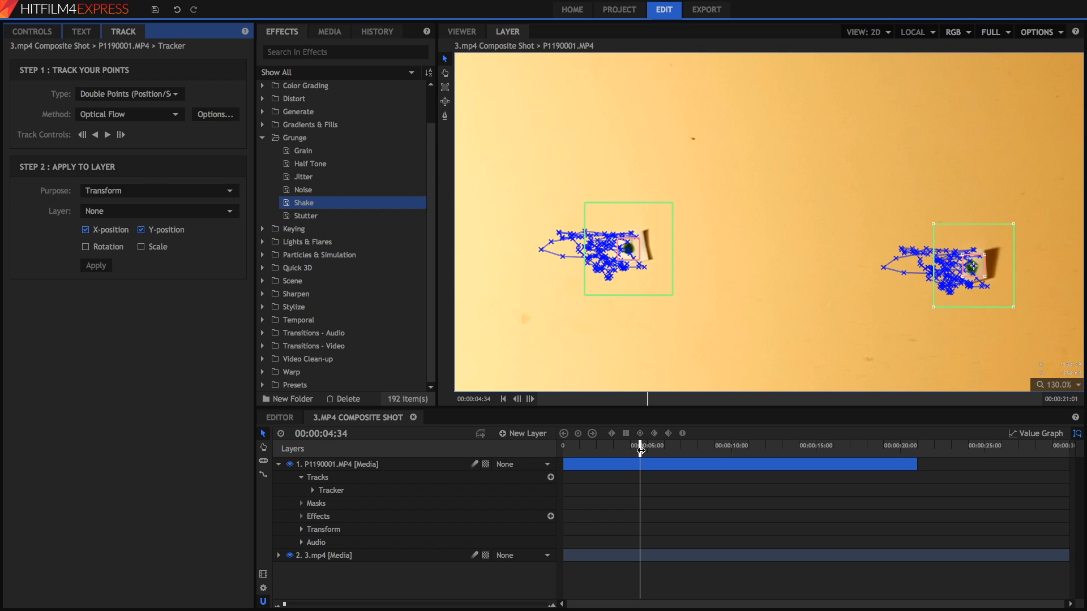
pyautogui.moveTo(303, 85)
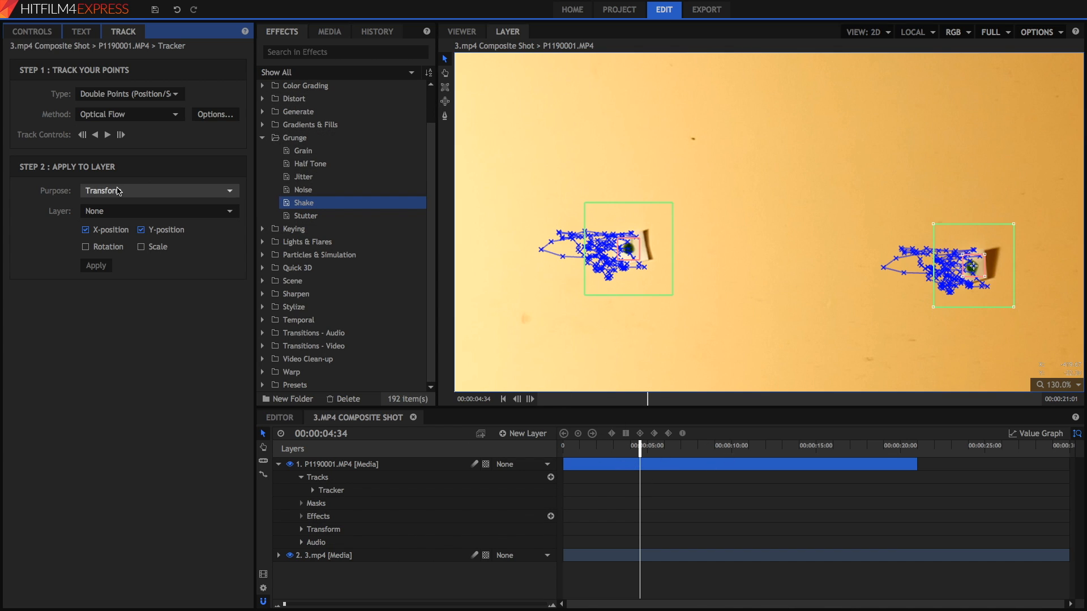
pyautogui.moveTo(518, 433)
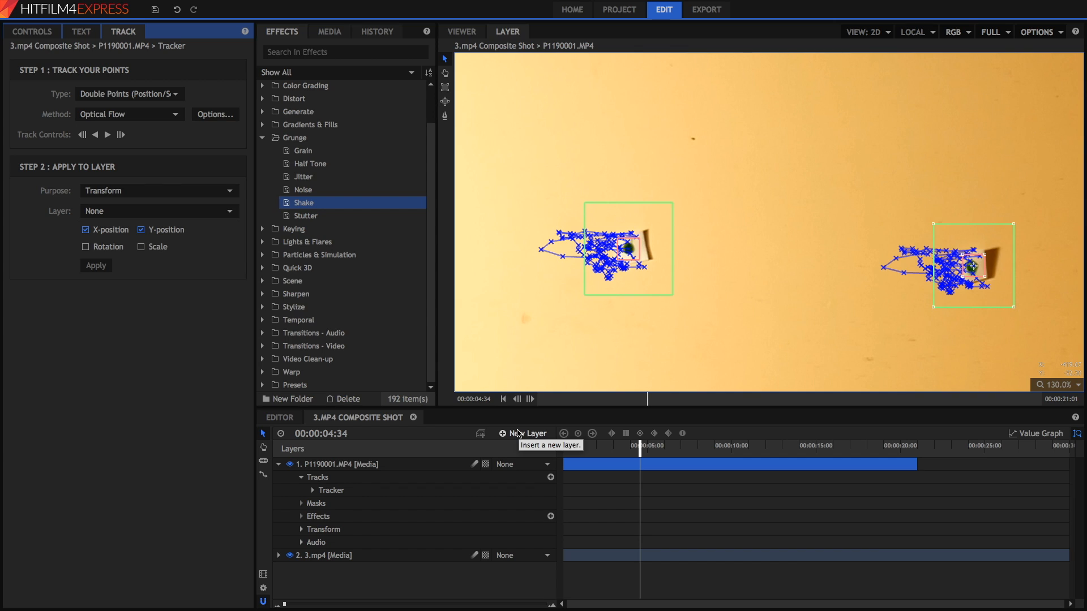
# Add a New Point layer and send the Tracker's data to '1. New Point'
pyautogui.click(524, 433)
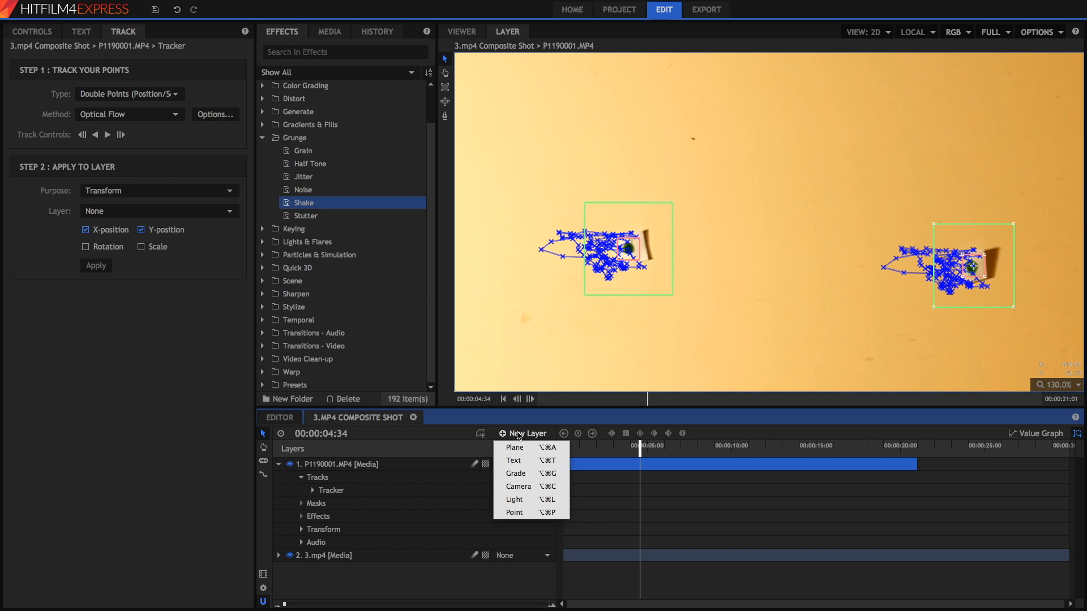
pyautogui.click(514, 511)
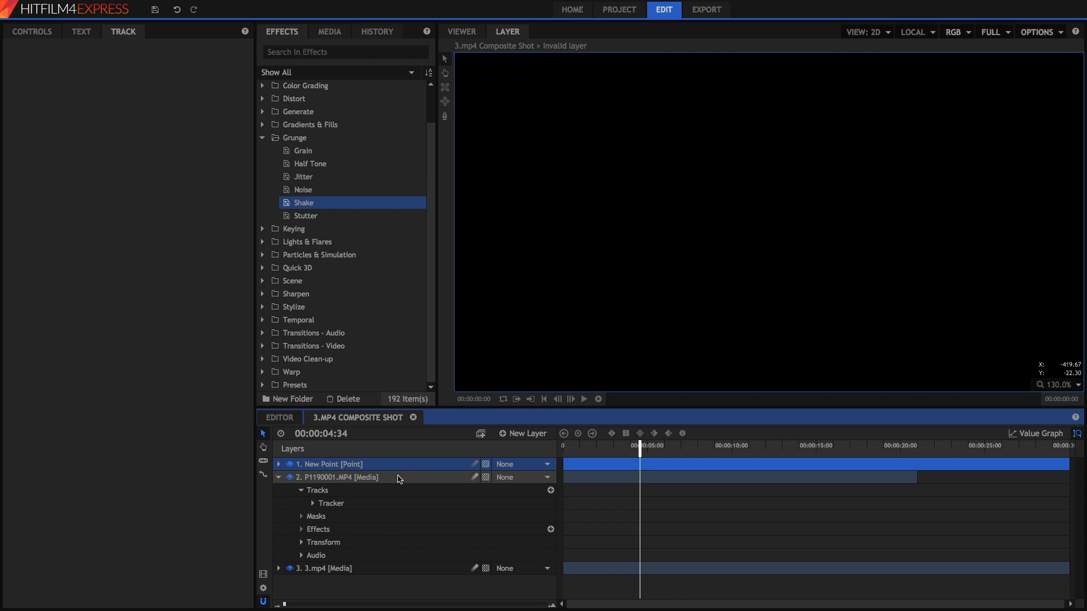
pyautogui.click(338, 476)
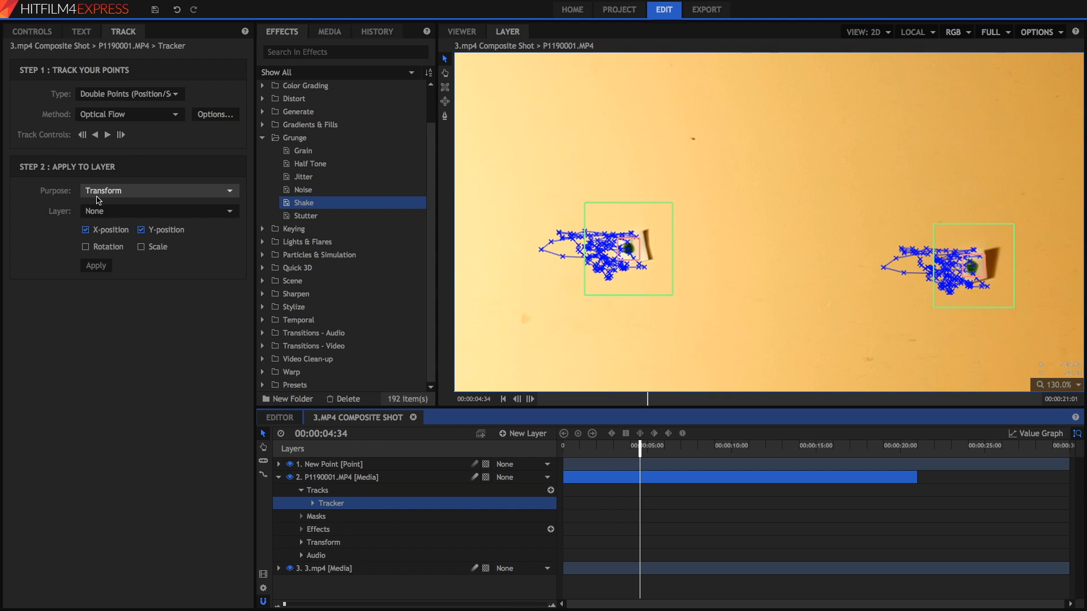
pyautogui.click(159, 210)
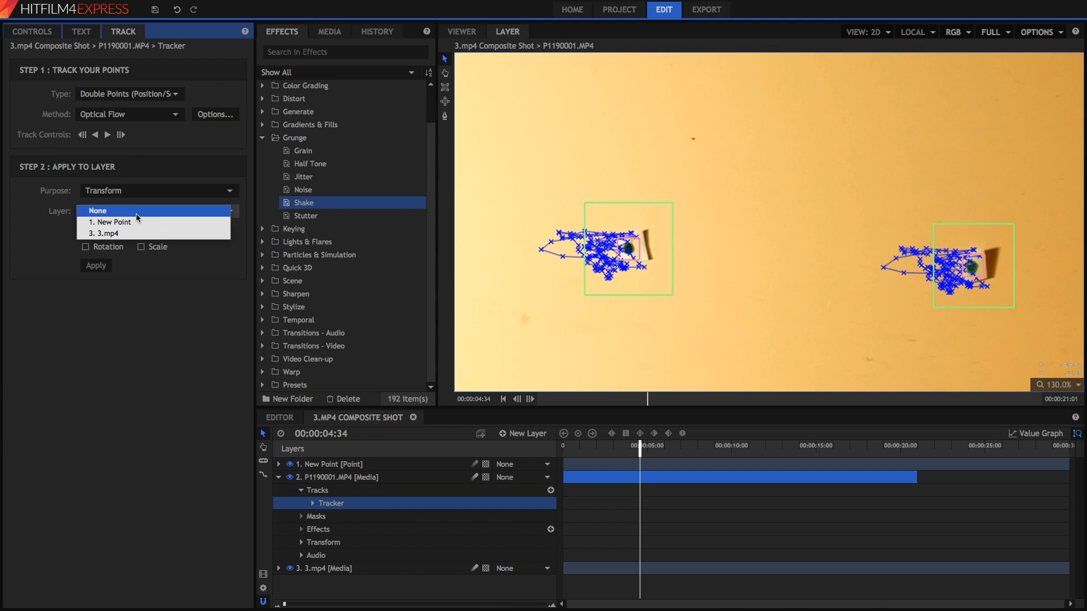
pyautogui.click(108, 221)
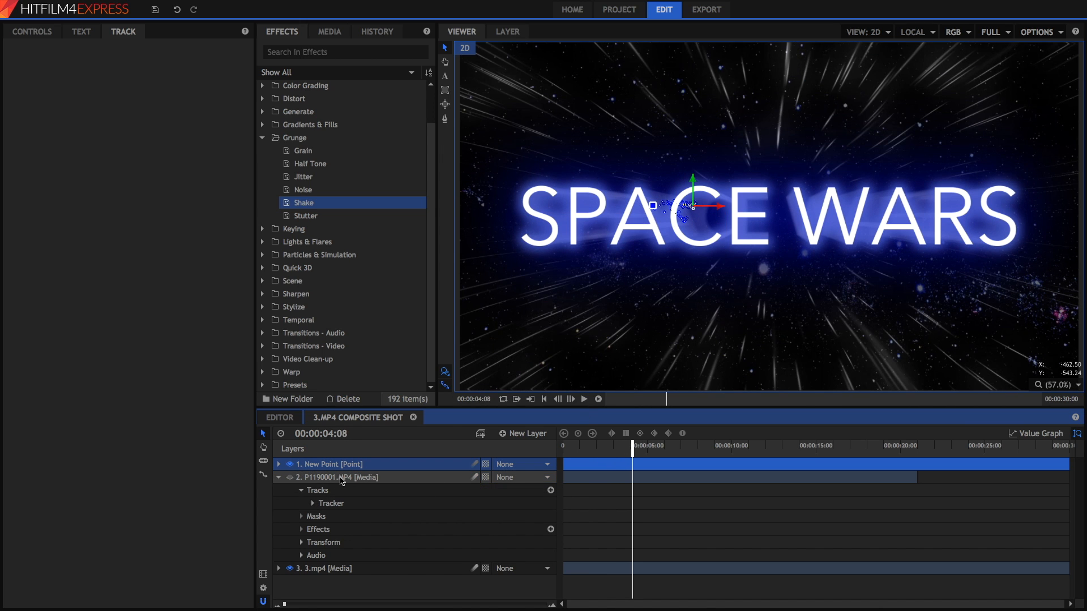
# Delete the P1190001.MP4 layer and parent 3.mp4 to '1. New Point'
pyautogui.click(583, 398)
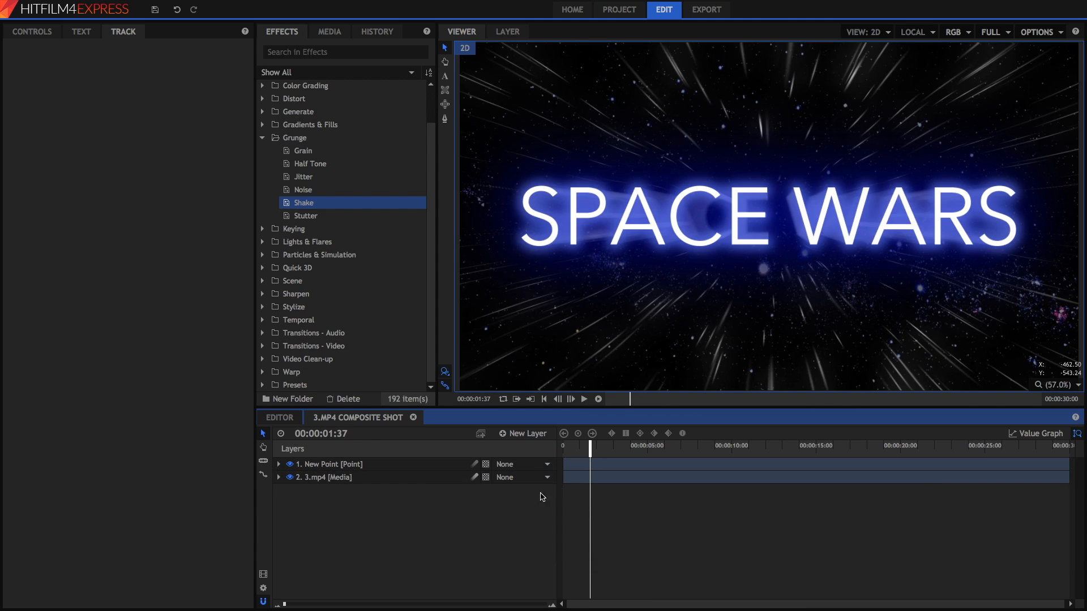
pyautogui.click(330, 464)
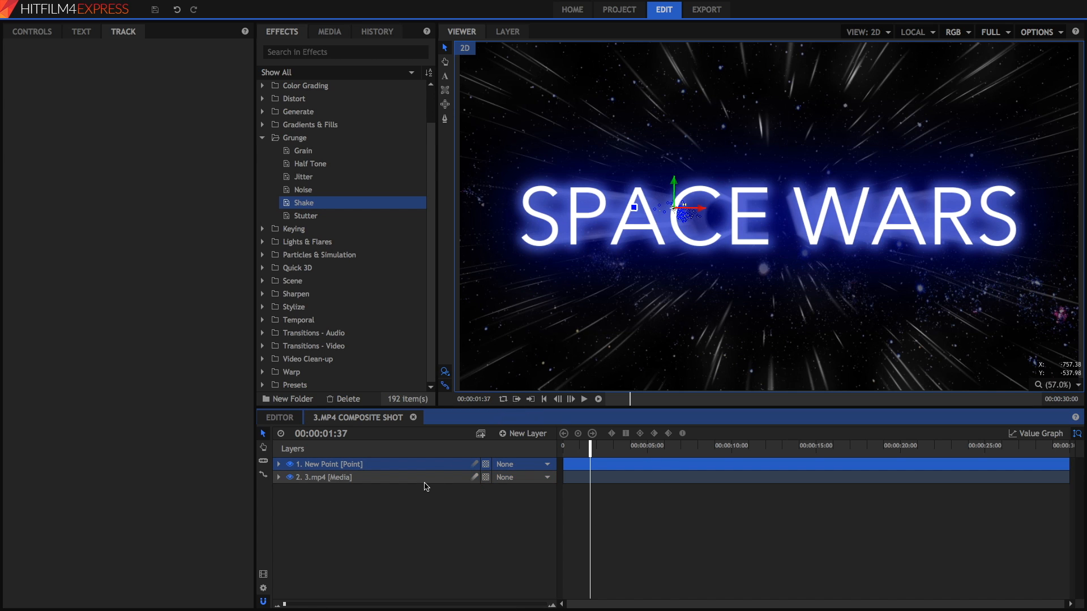
pyautogui.moveTo(589, 451); pyautogui.dragTo(580, 450)
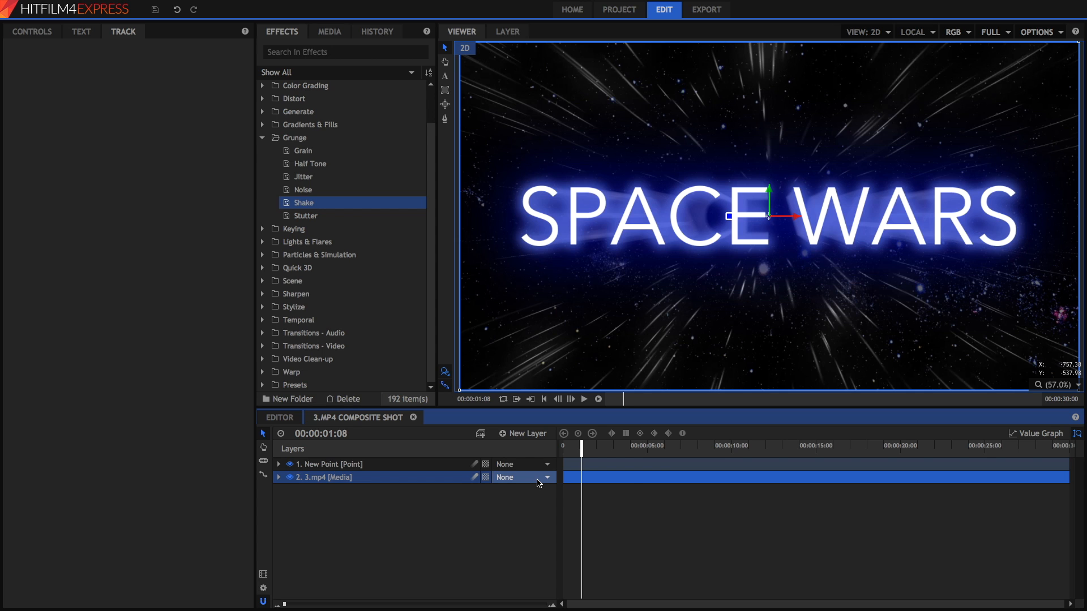
pyautogui.click(519, 476)
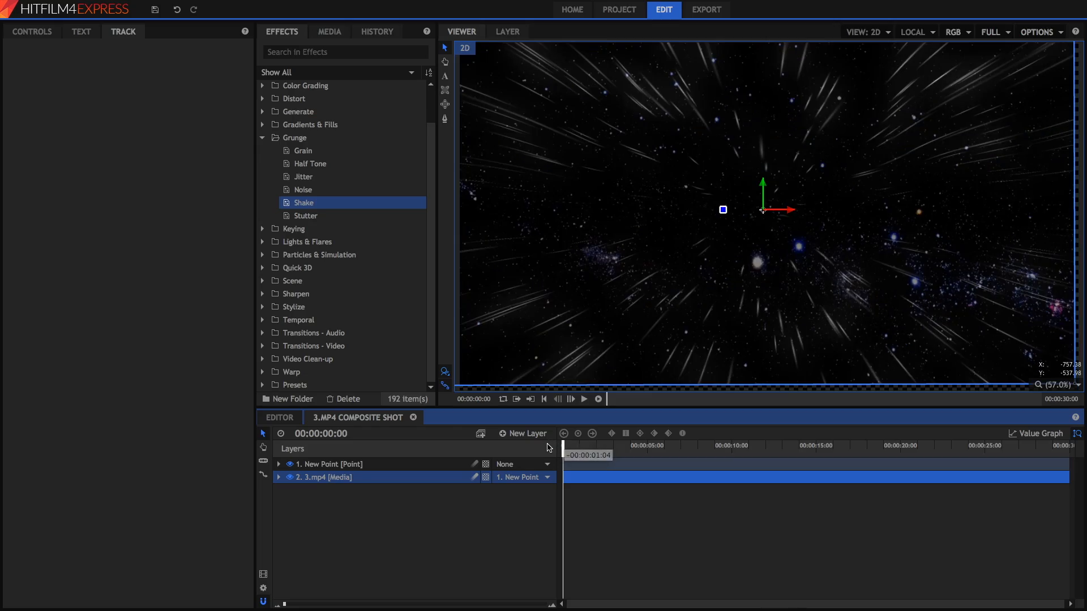
# Play back the SPACE WARS title jolting and blurring with New Point's tracked shake
pyautogui.click(583, 399)
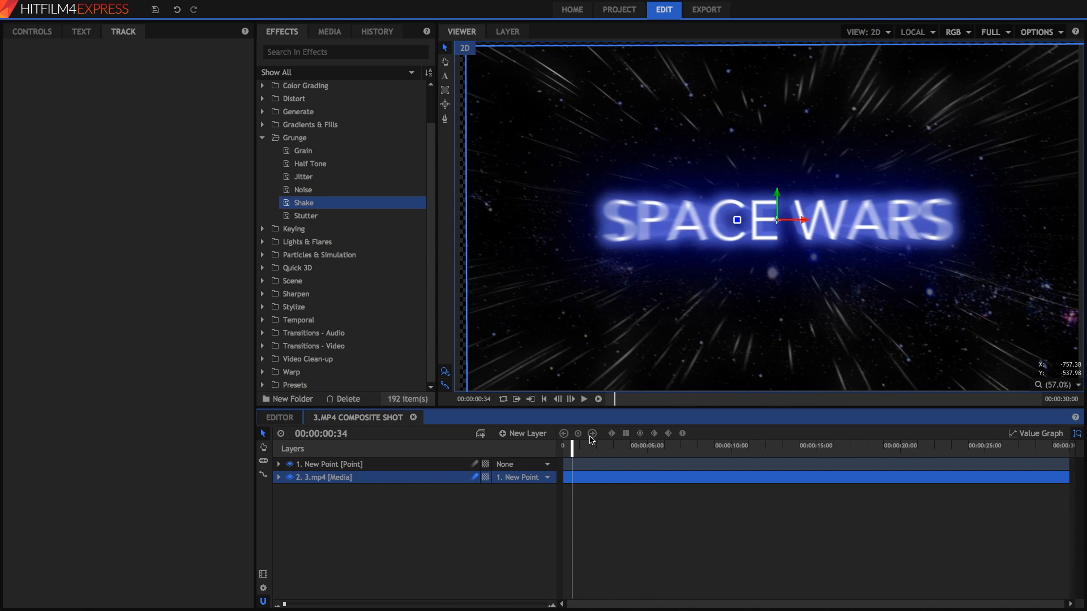
pyautogui.click(584, 398)
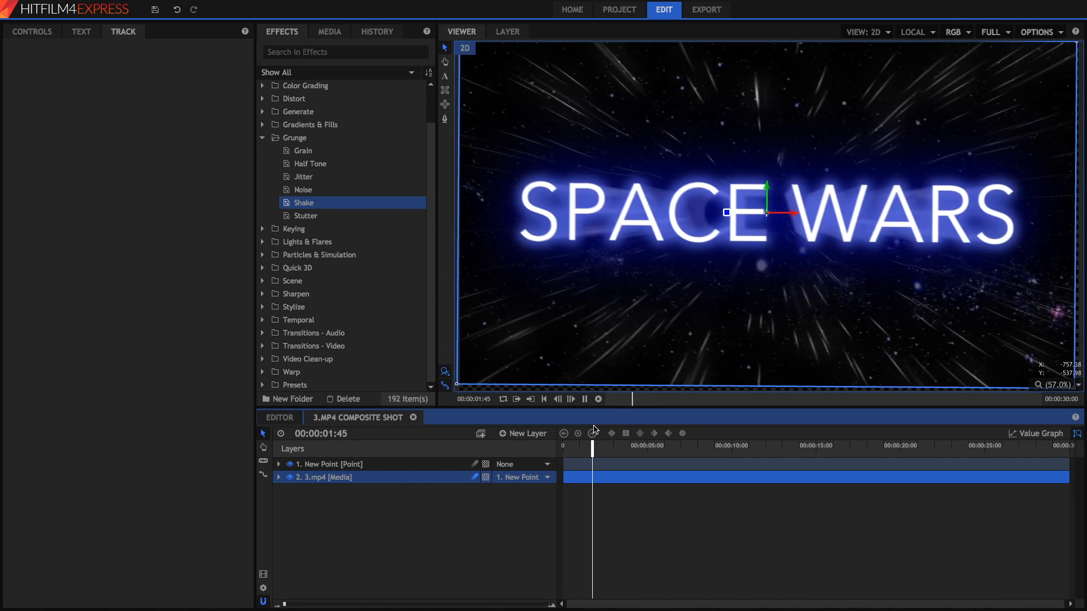